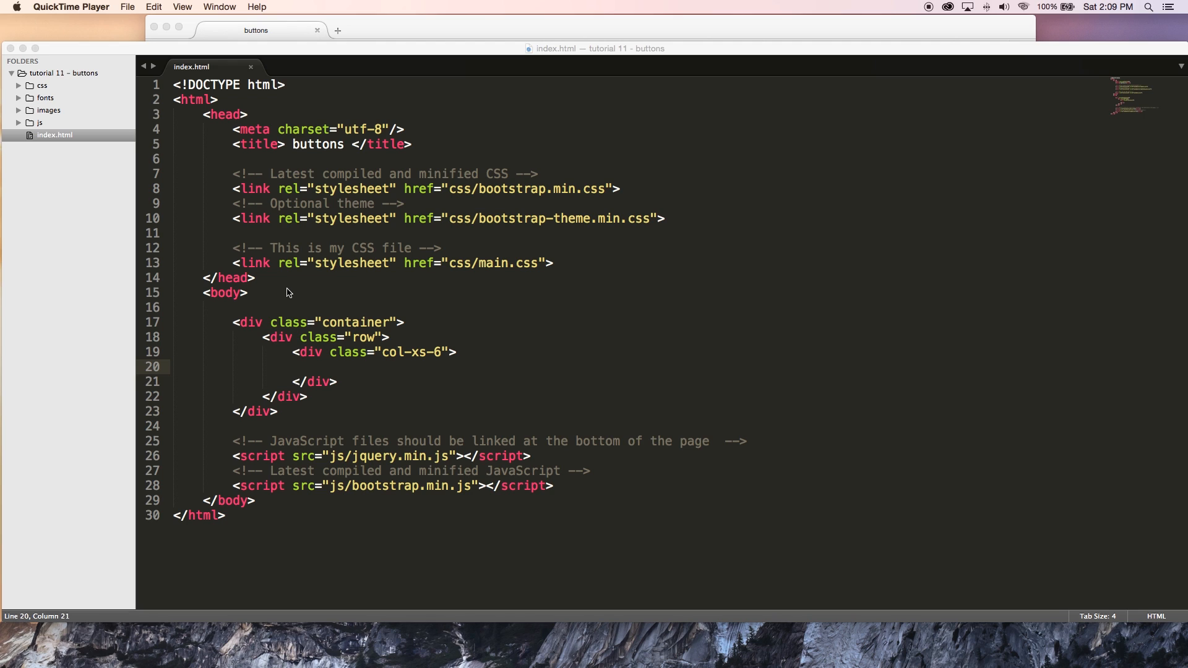
mouse_move(331, 346)
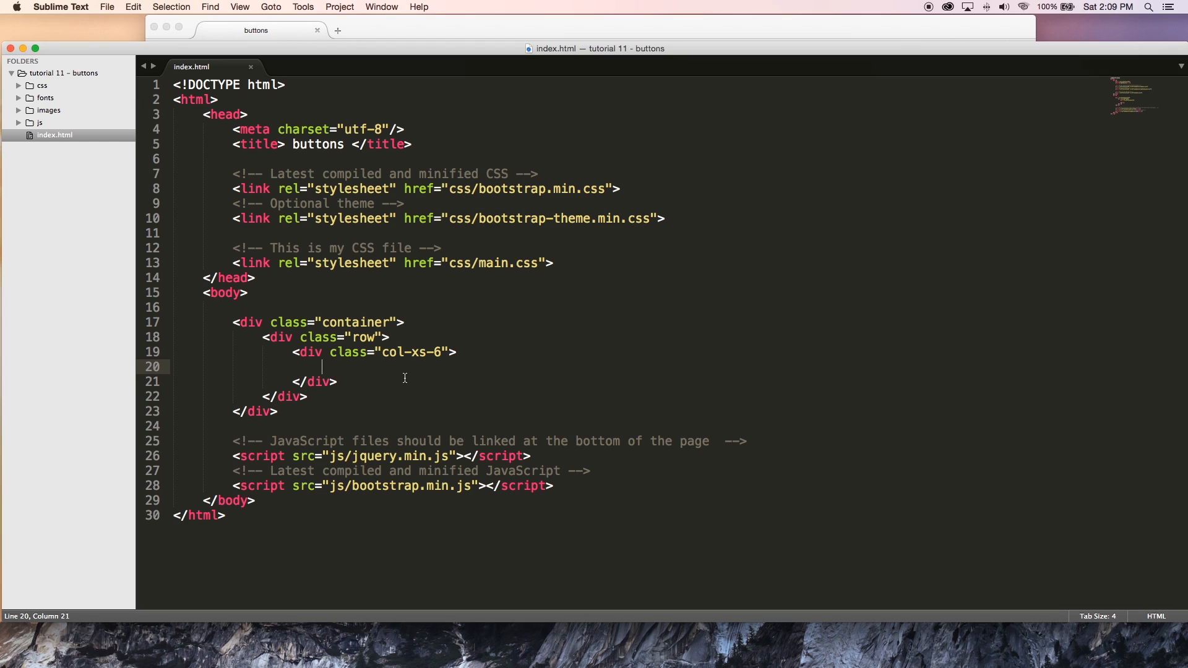
Step: Start an anchor tag with class="btn btn-default" inside the column div
type("<a")
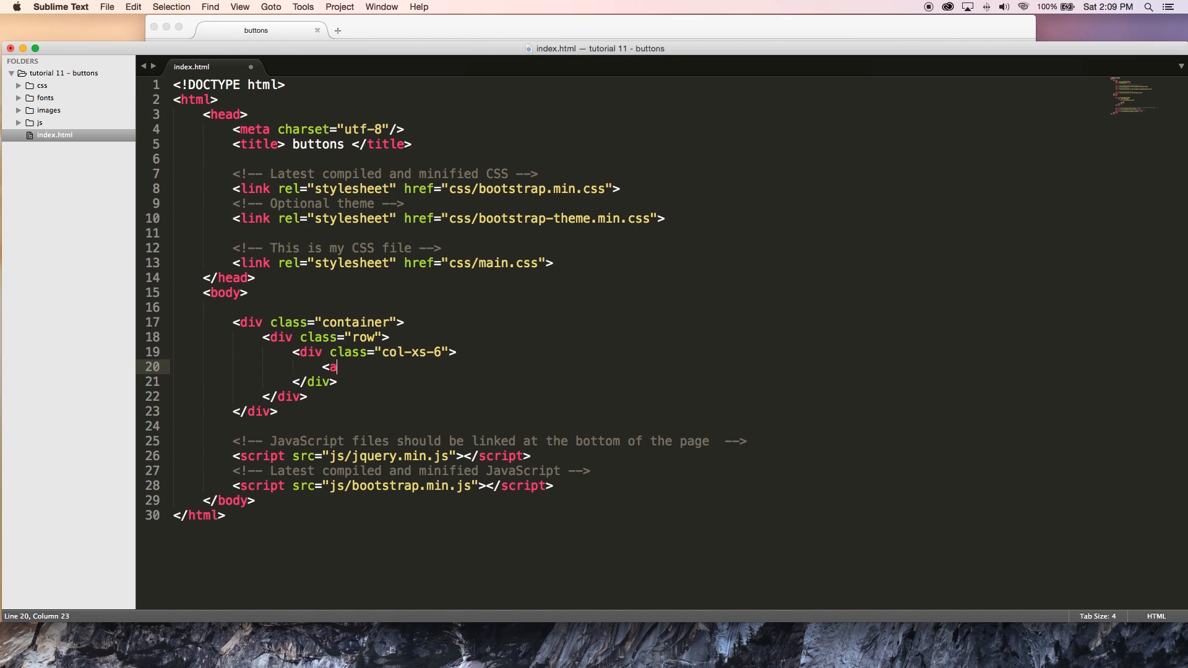
type("a")
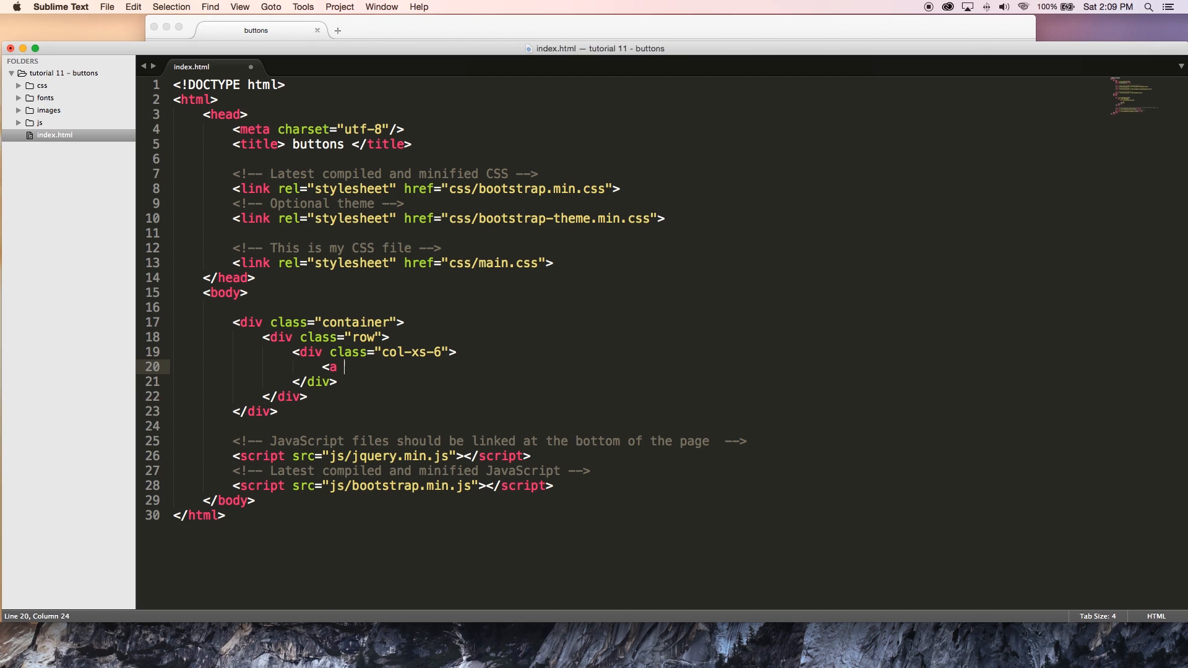
type("class=\"")
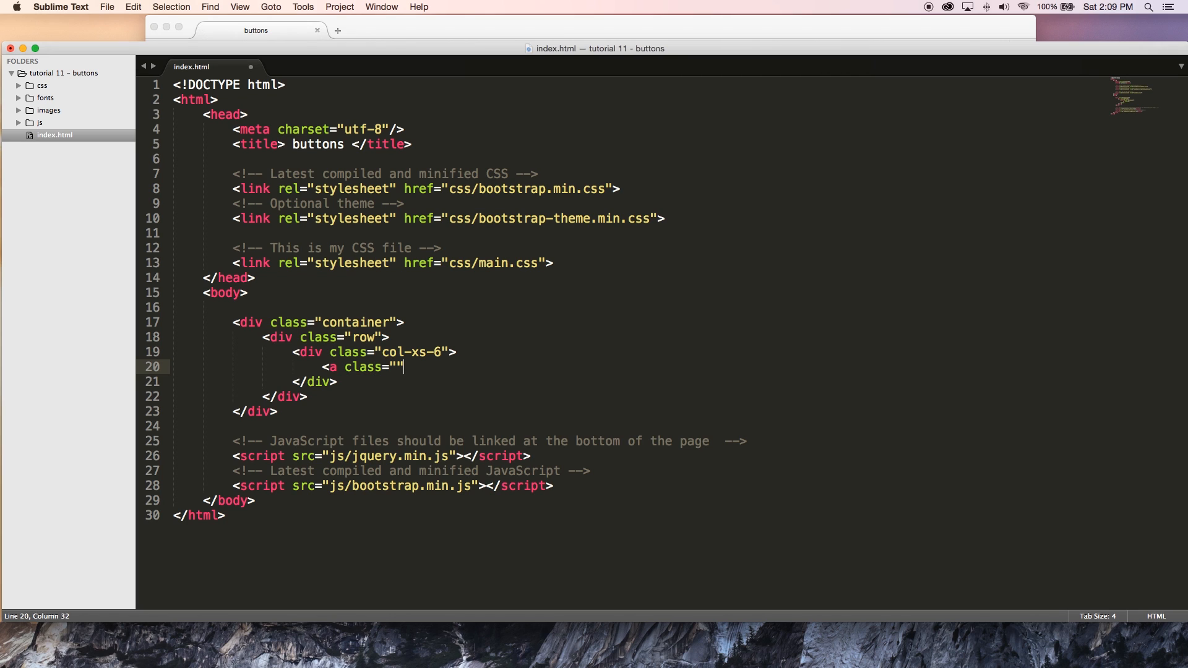
type("btn")
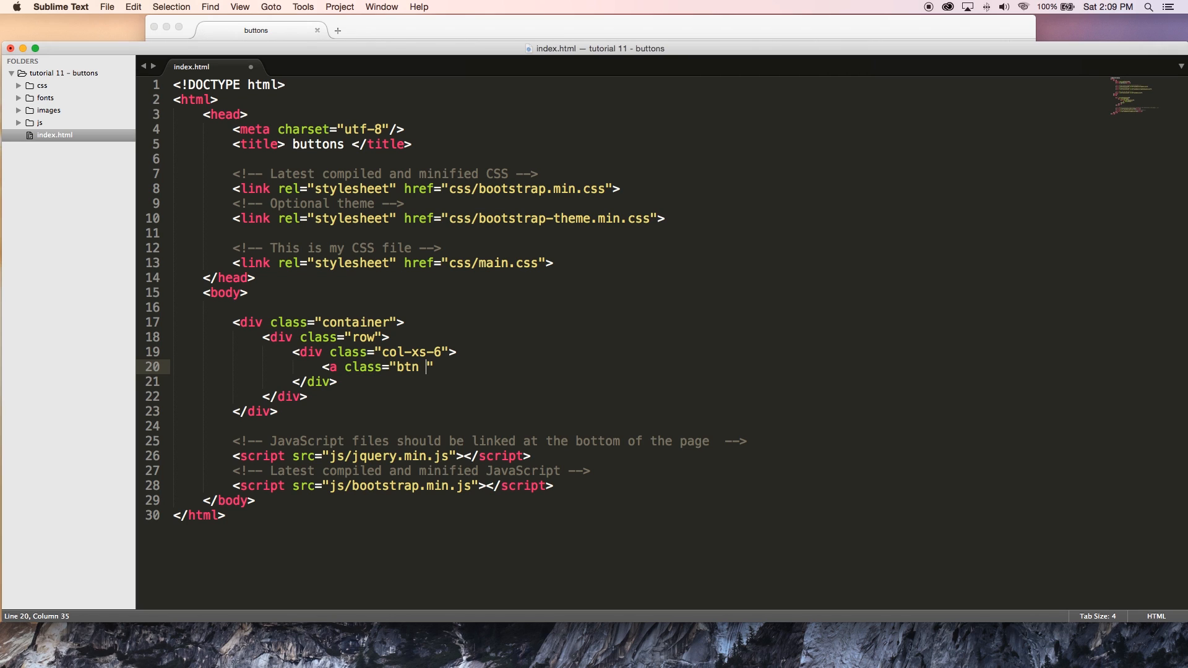
type("btn-d")
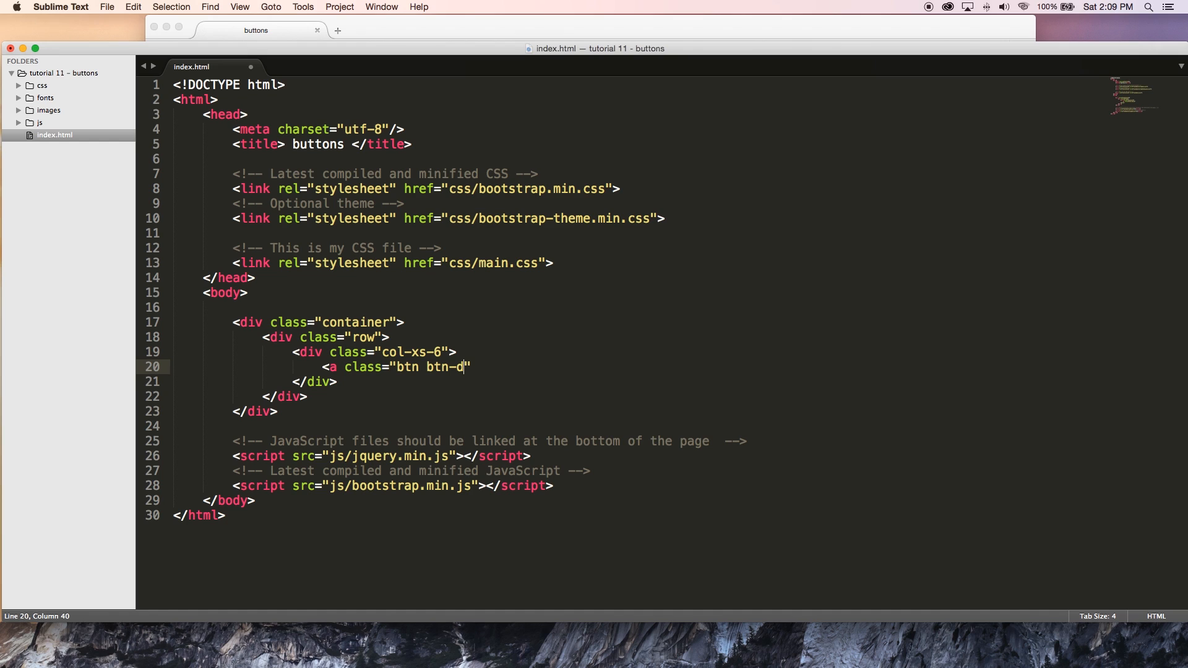
type("efault")
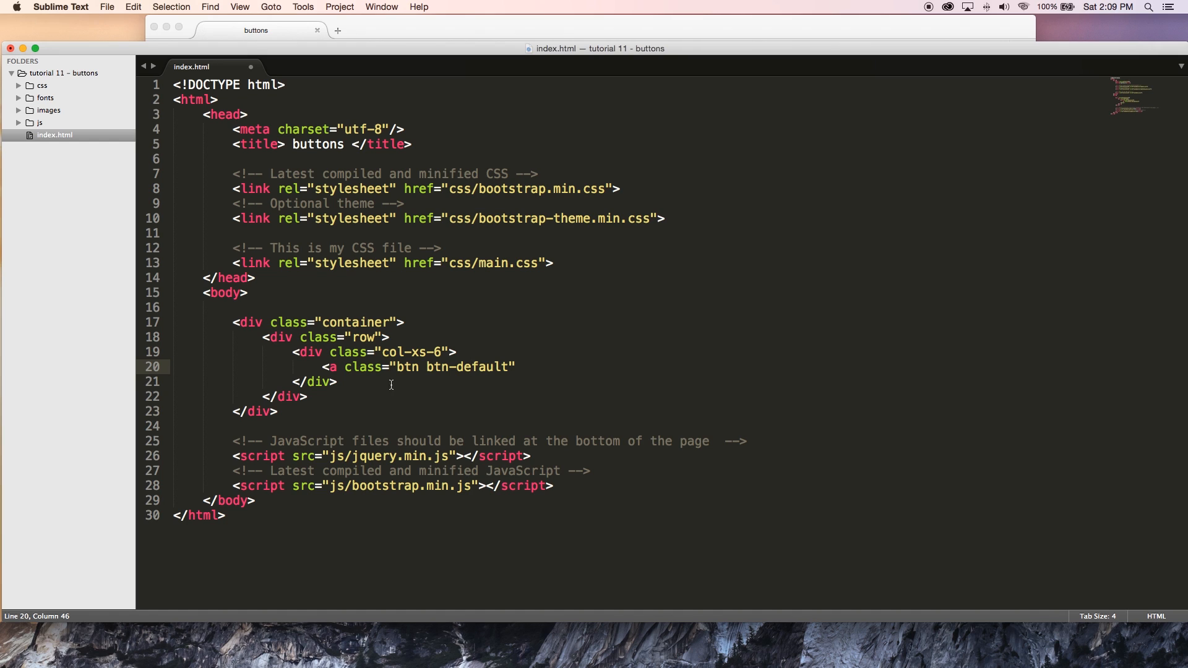
Step: Complete the link with href="#", closing tag and the text Link
left_click_drag(343, 367, 517, 366)
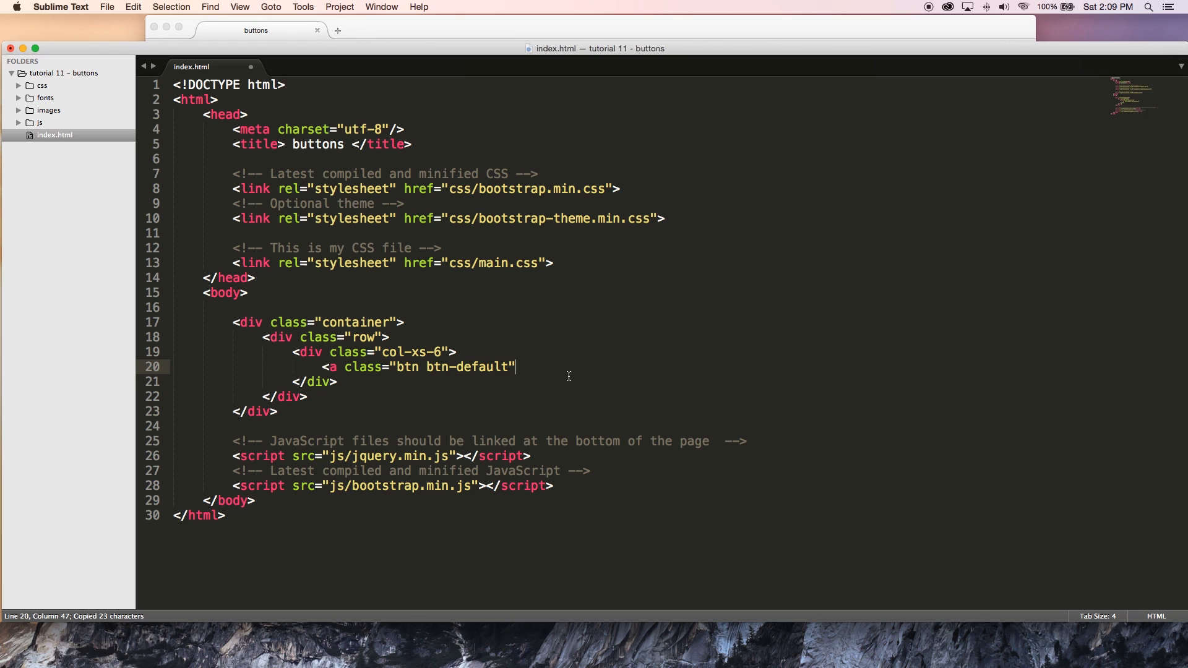
type("href=\"")
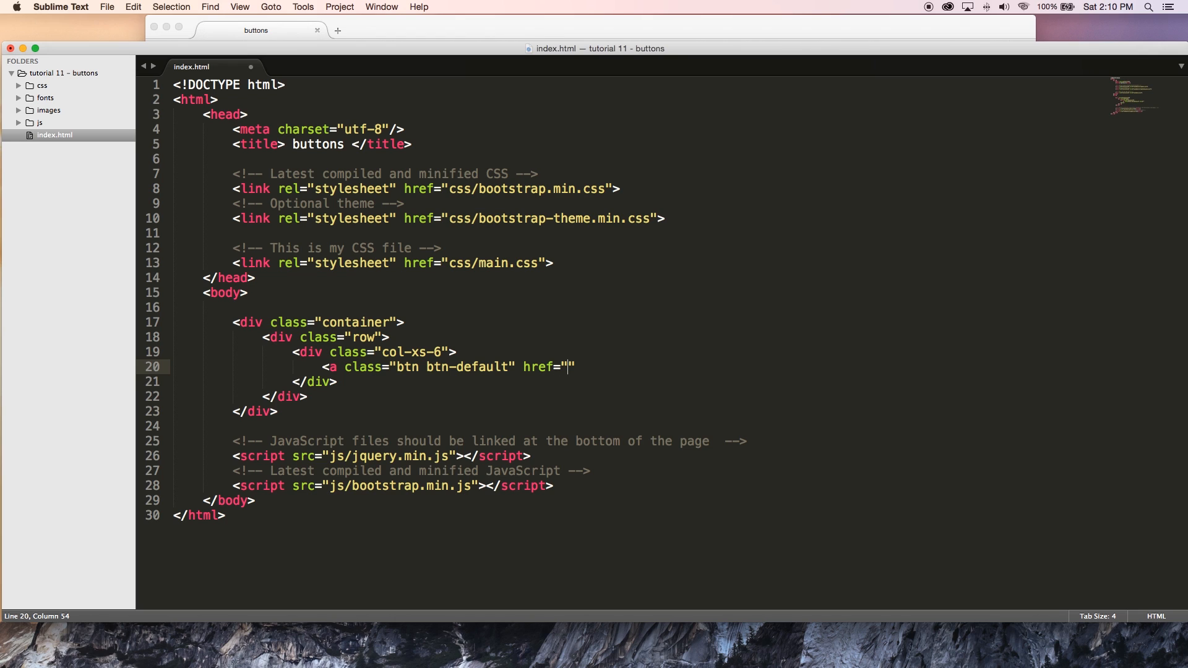
type("#")
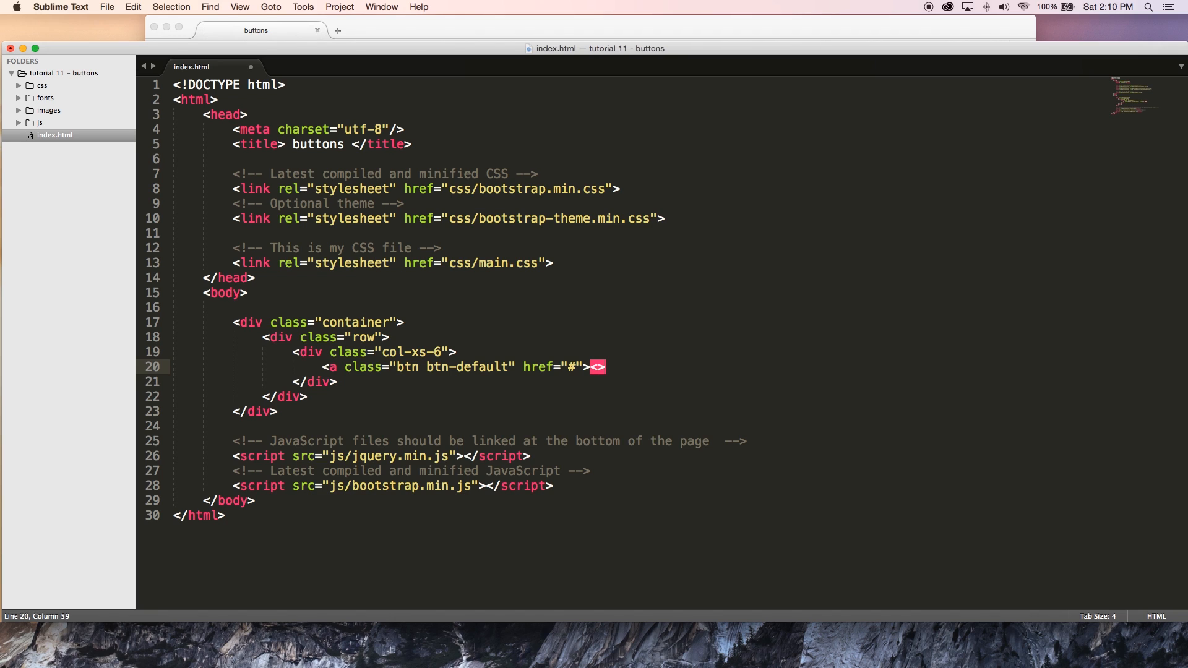
type("</a>")
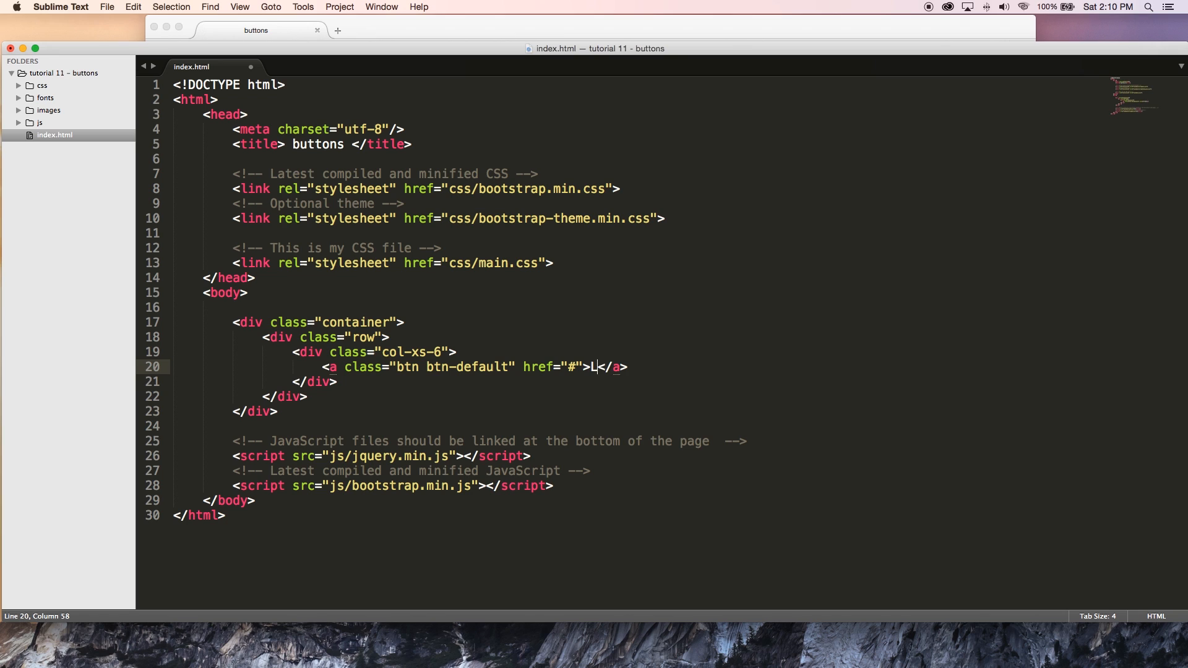
type("ink")
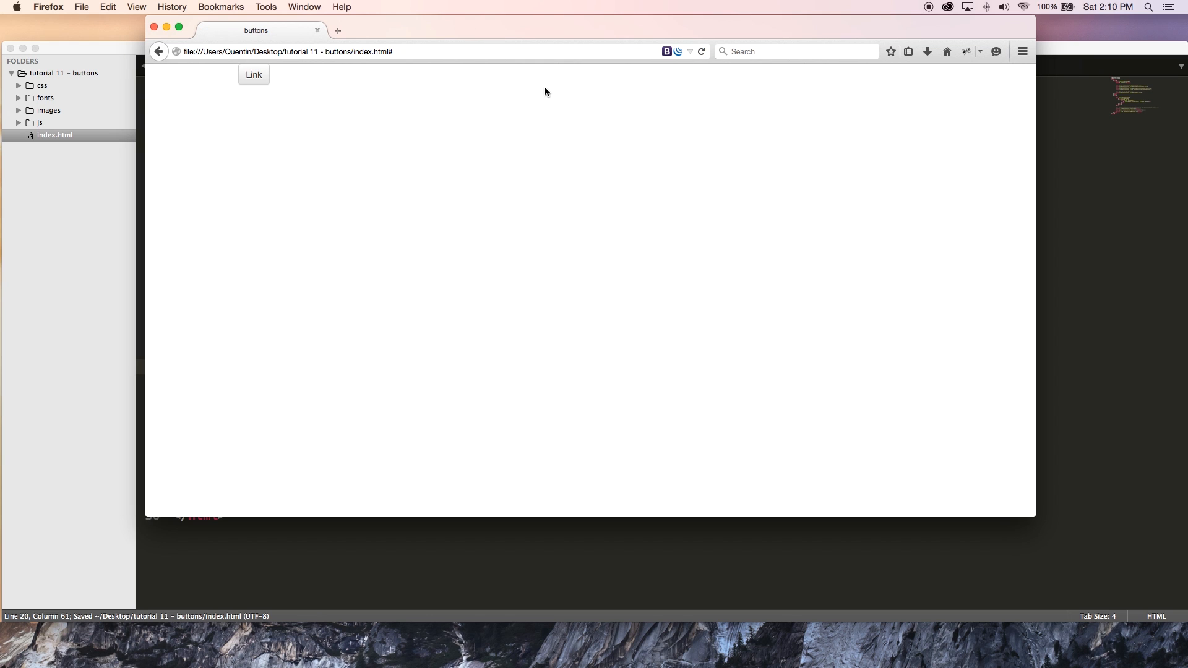
mouse_move(253, 81)
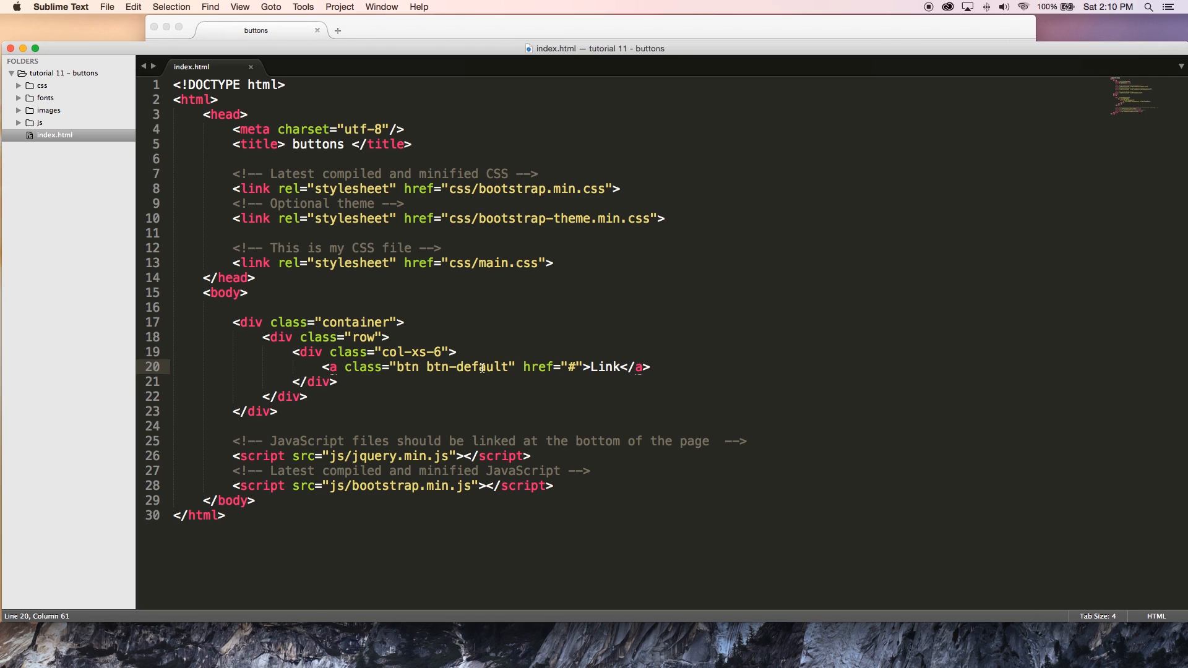
Step: Add an empty <button></button> element on a new line below the Link
left_click_drag(352, 367, 514, 366)
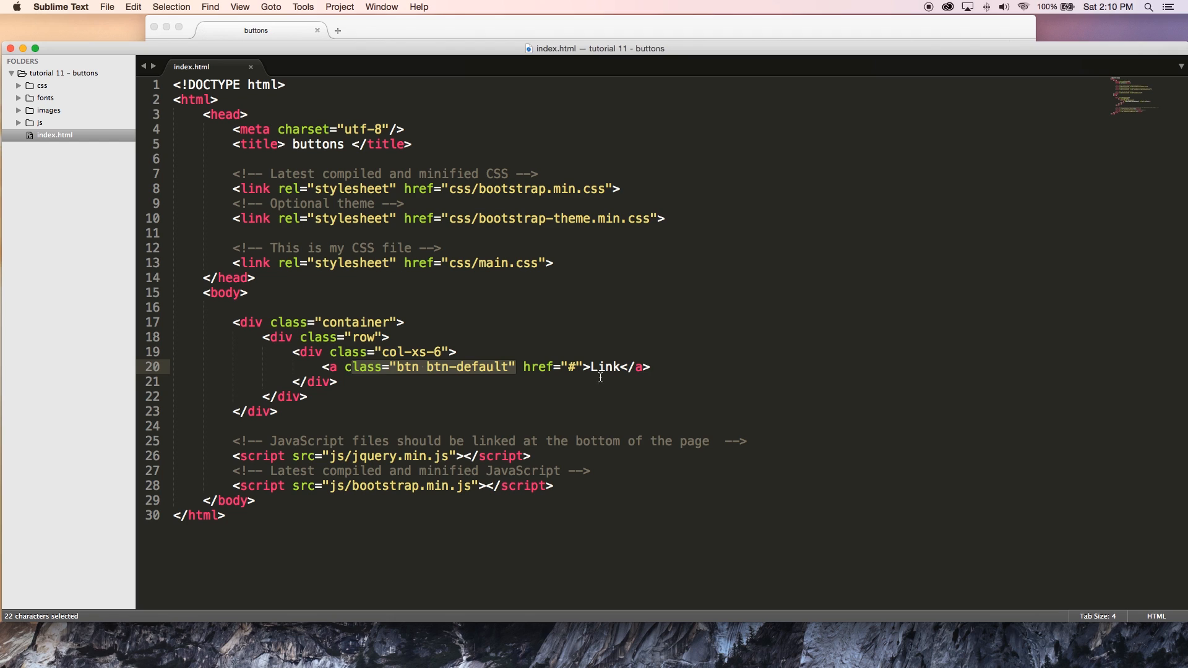
key("Enter")
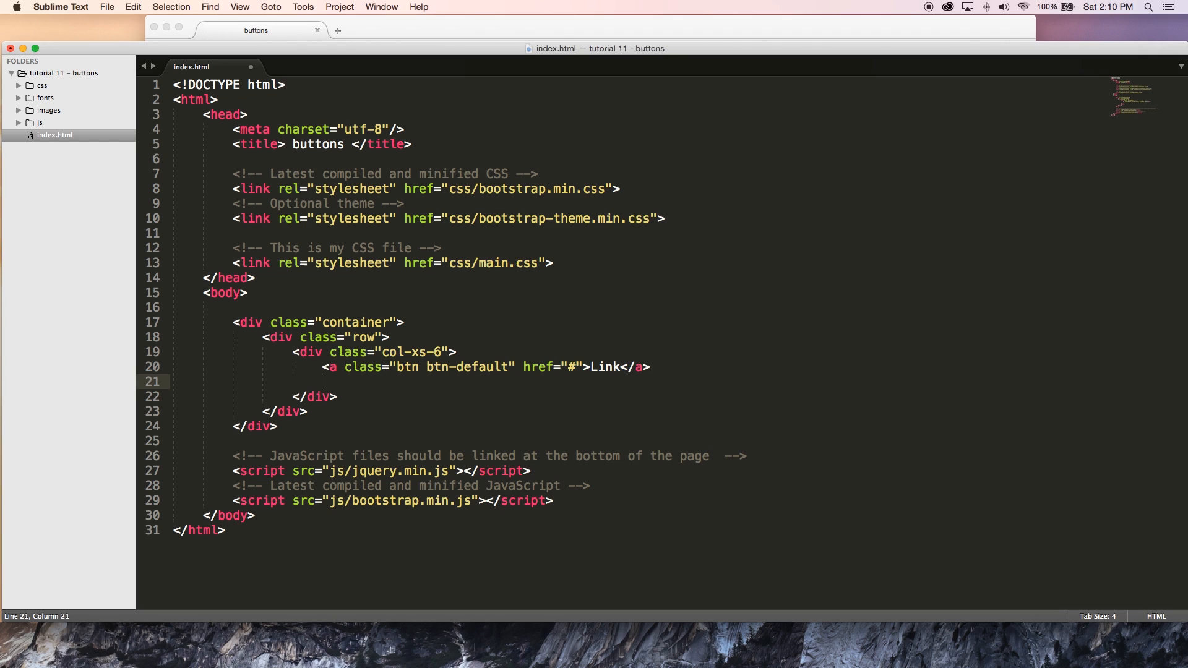
type("<>")
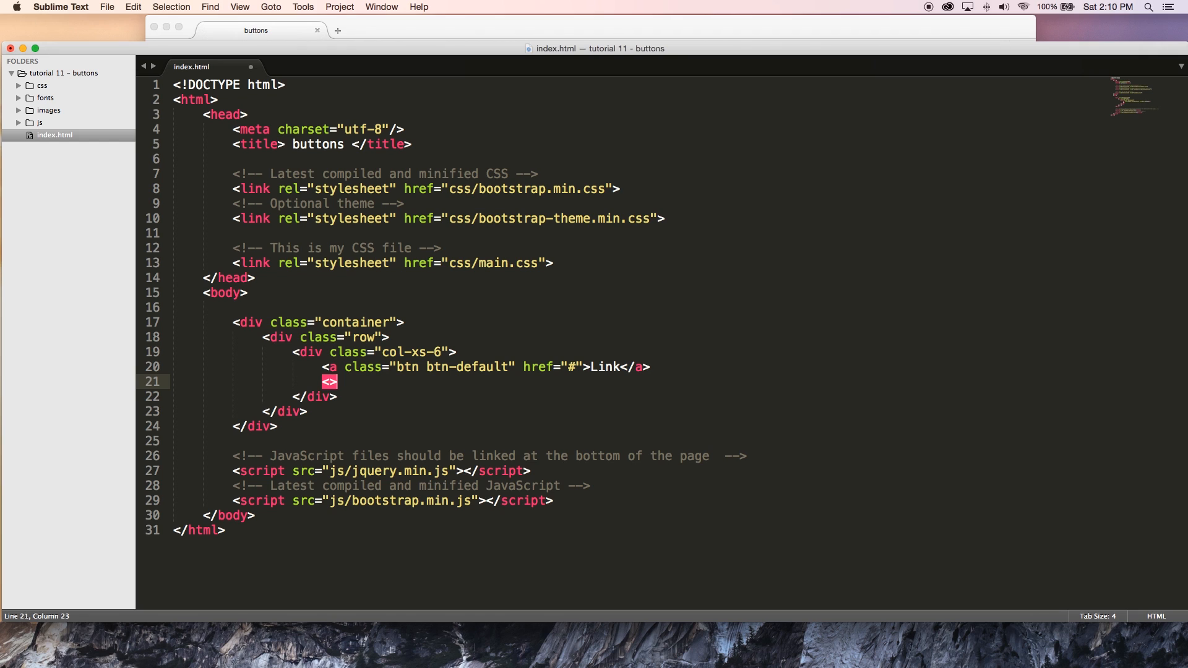
type("button")
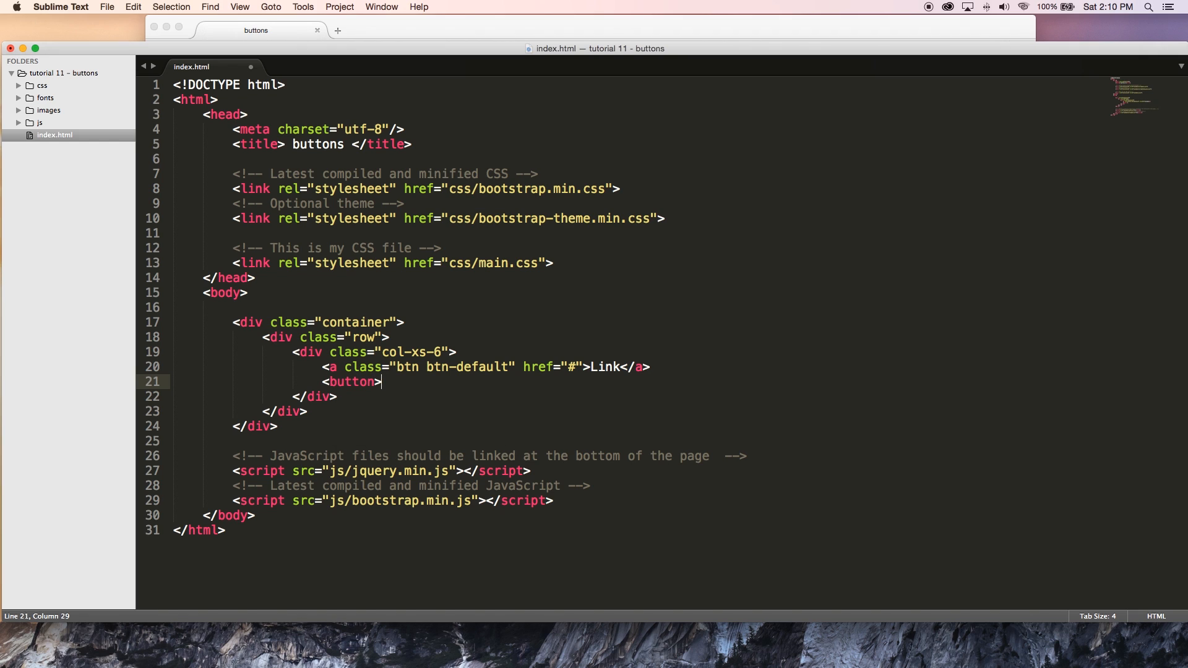
type("</button>")
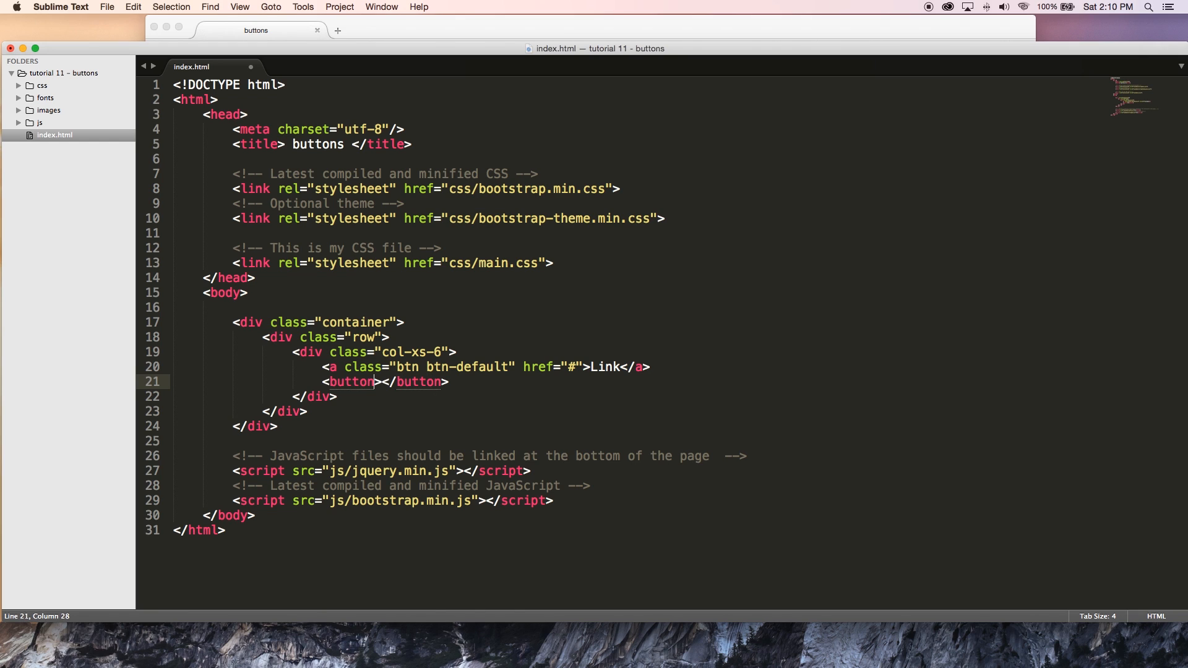
Step: Give the button class="btn btn-default" and the text Button, save, and return from the preview
type("class=\"btn btn-default\"")
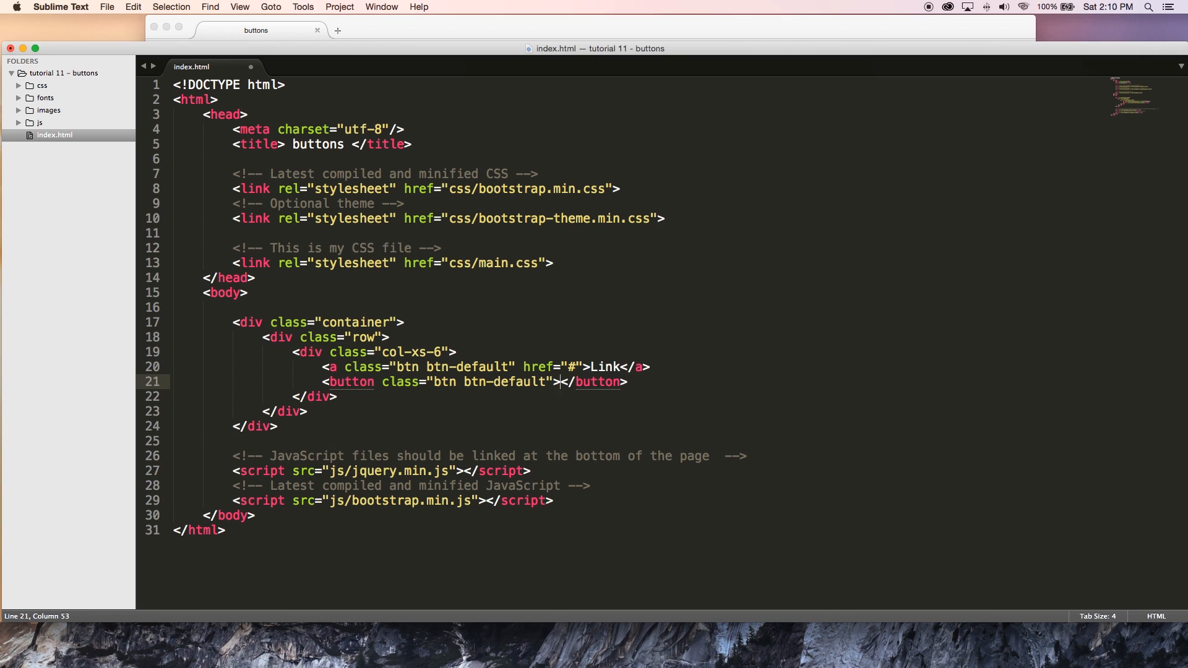
type("Button")
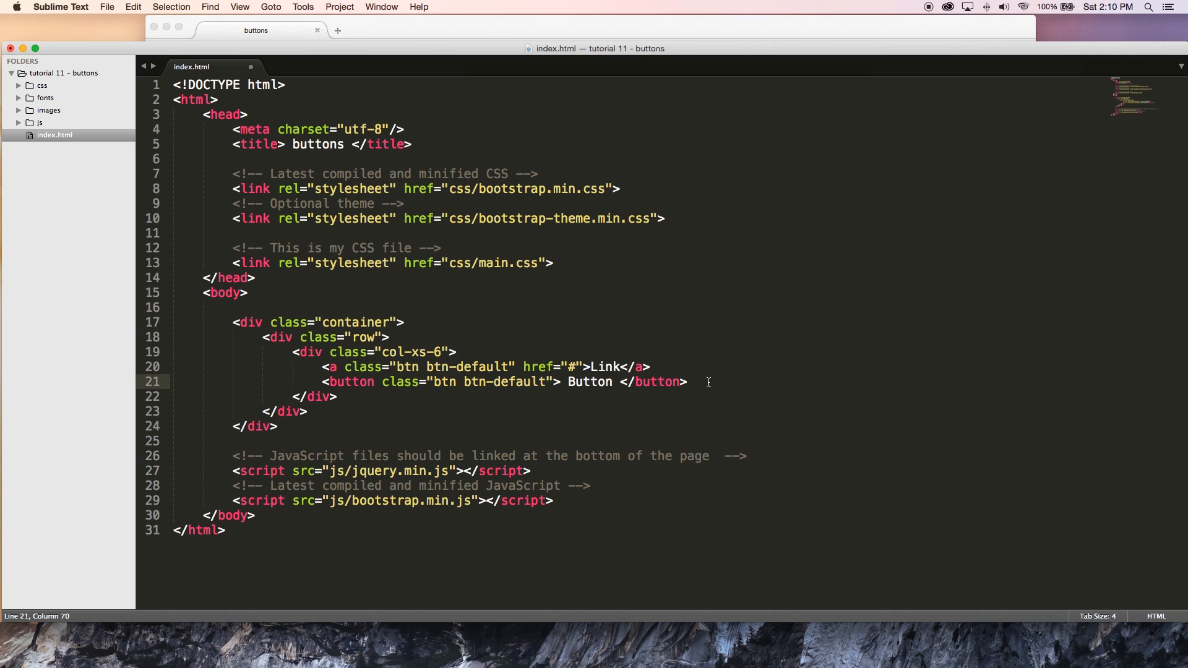
key("cmd+s")
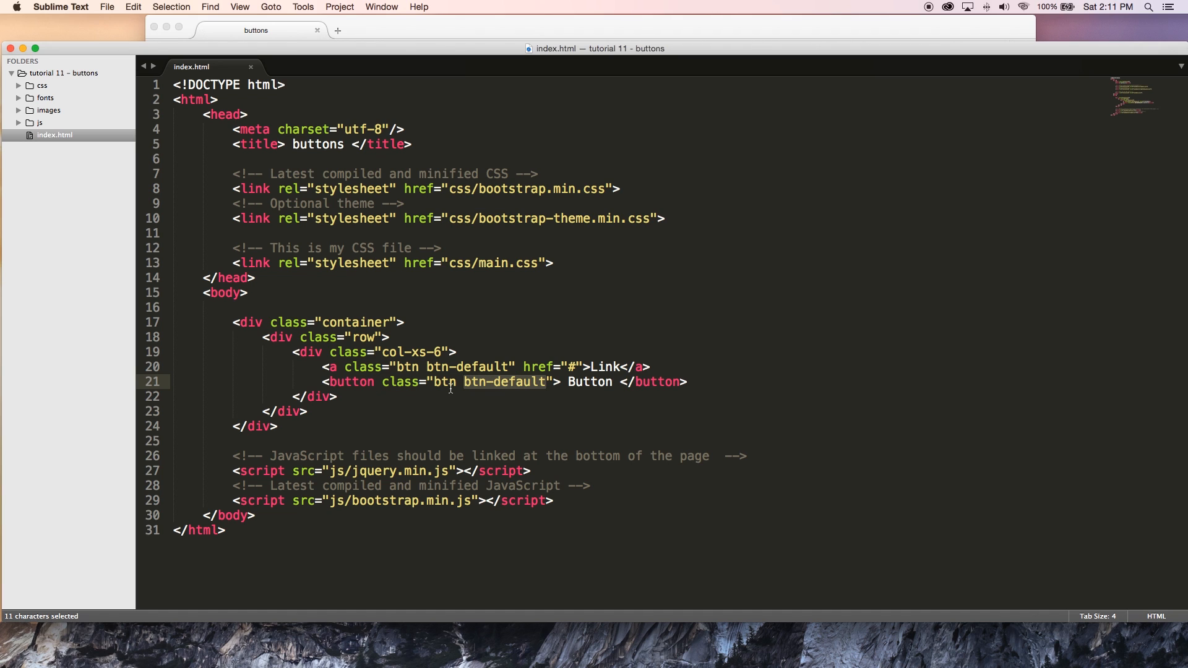
mouse_move(416, 29)
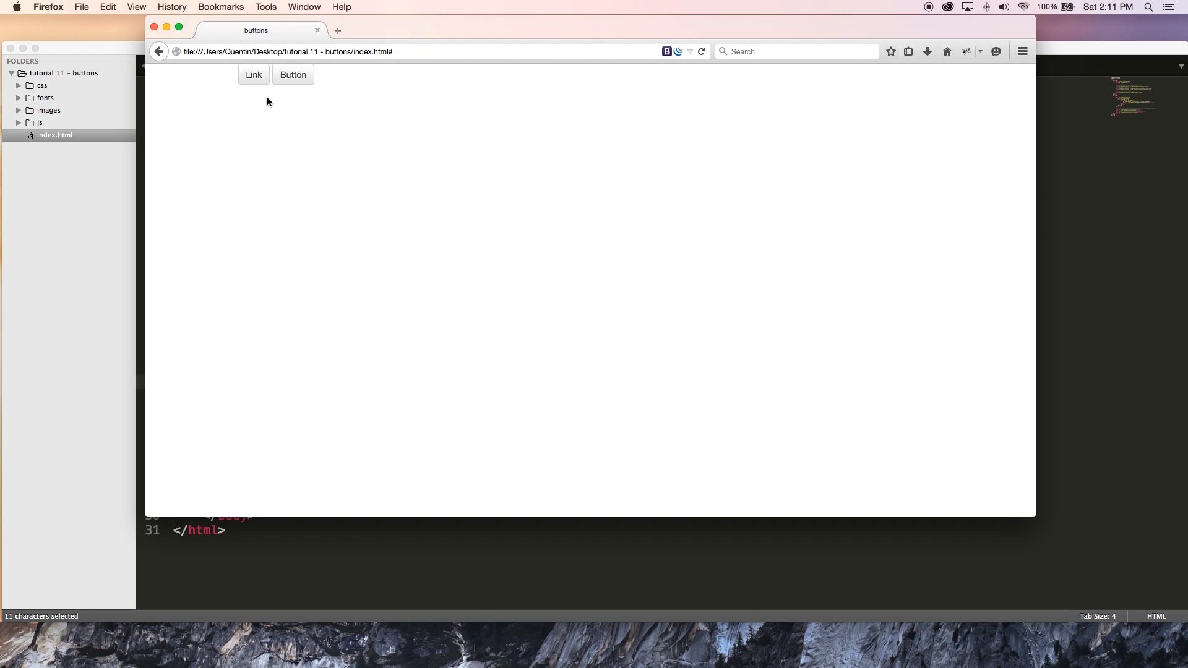
mouse_move(285, 194)
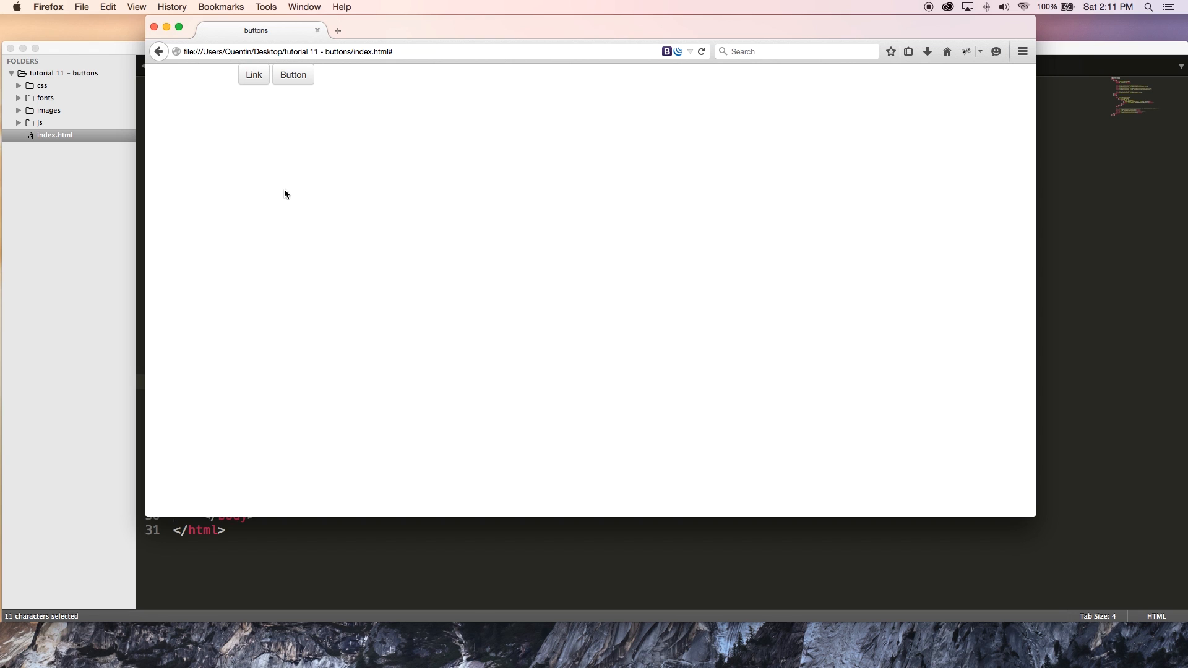
key("cmd+tab")
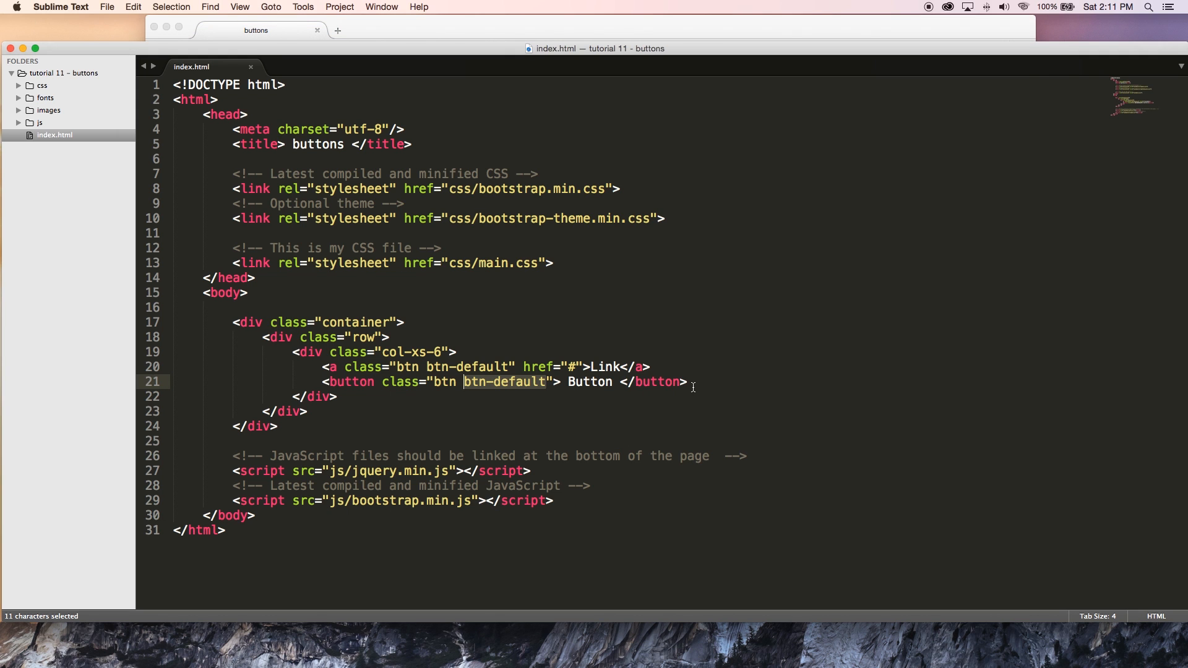
Step: Add an input line with class="btn btn-default" and type button below the button
left_click(806, 394)
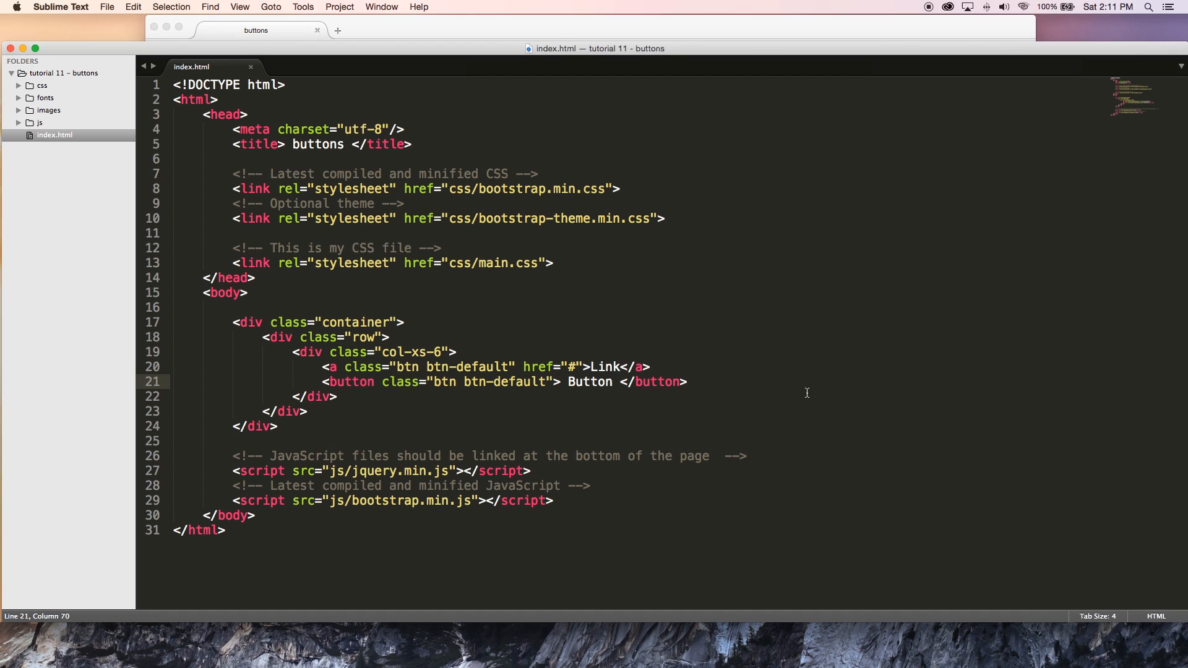
key("Enter")
type("<input>")
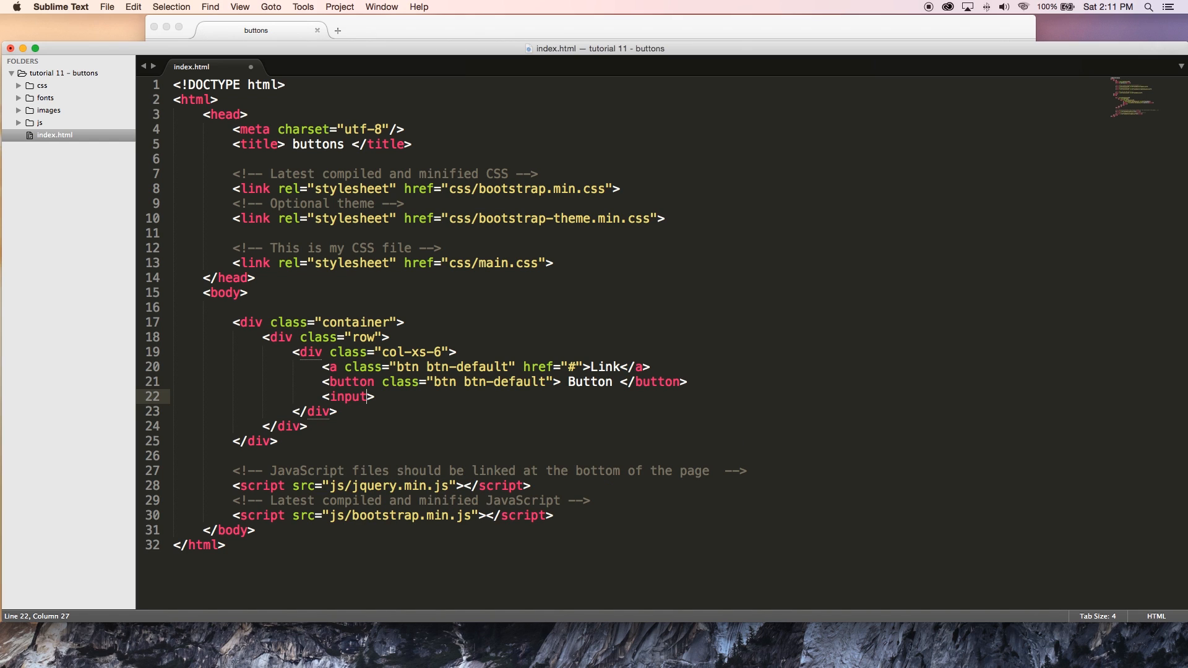
type("class=\"btn btn-default\"")
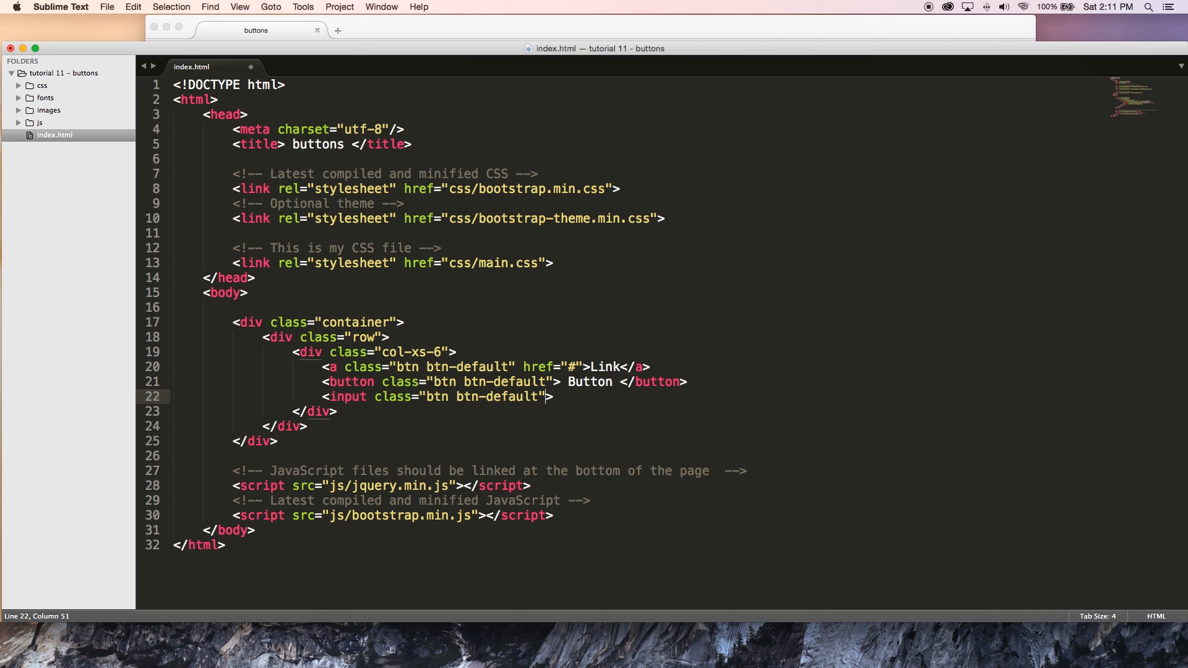
type("type++")
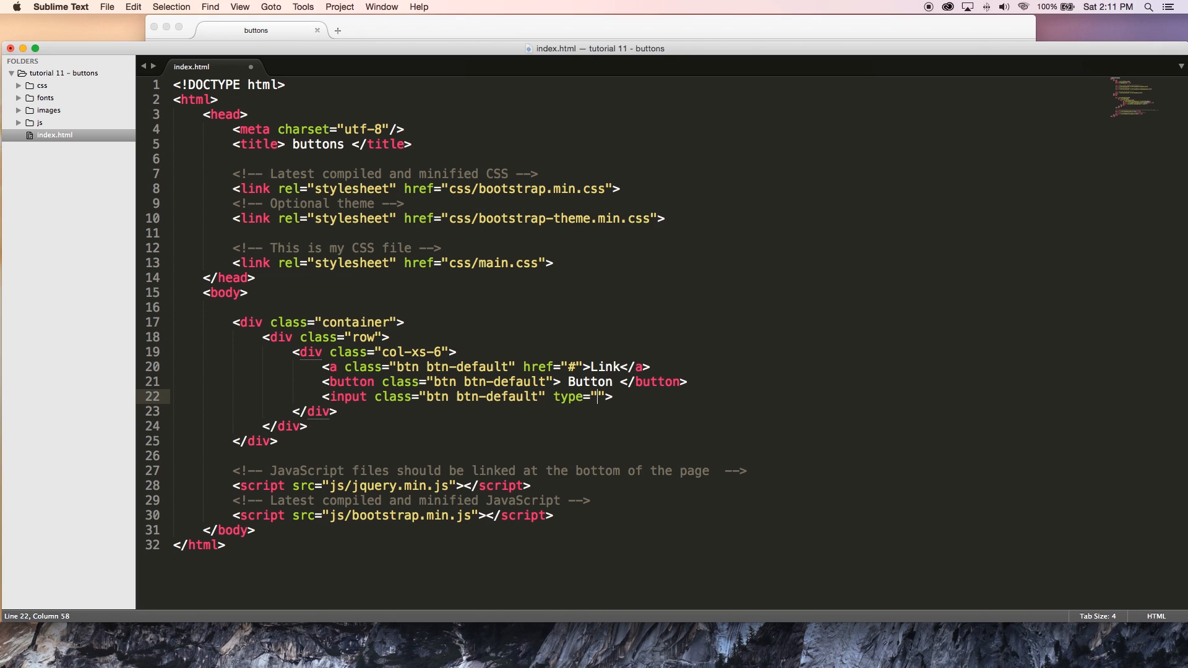
type("button")
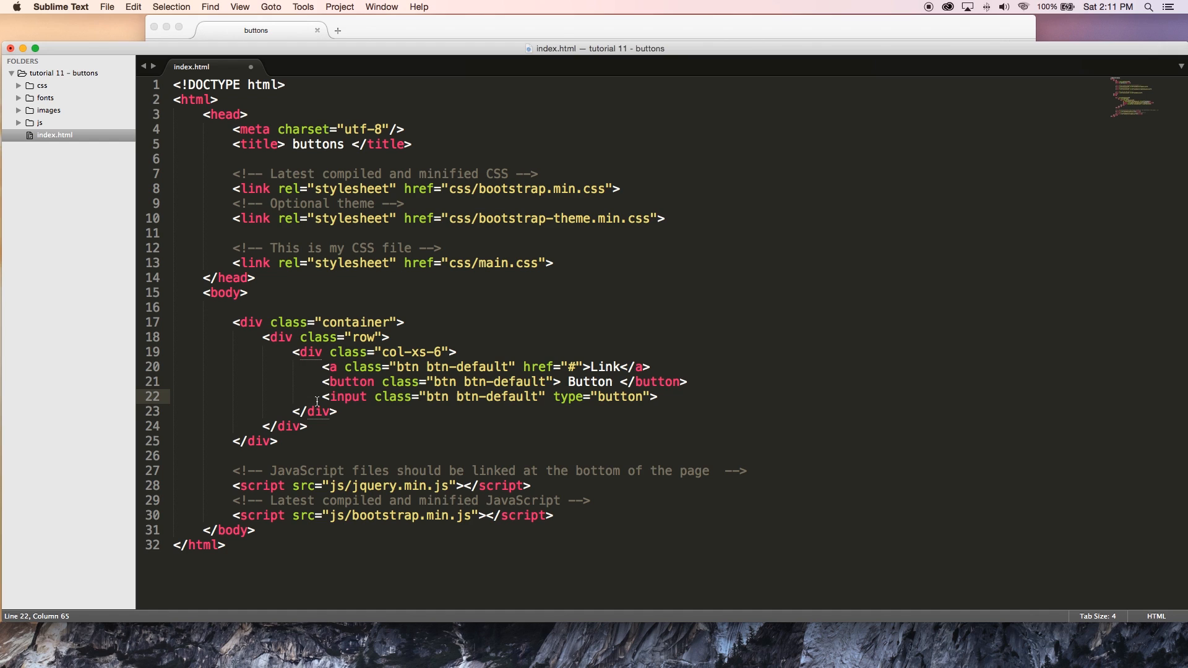
Step: Duplicate the input line below and change its type to submit
left_click_drag(327, 396, 657, 396)
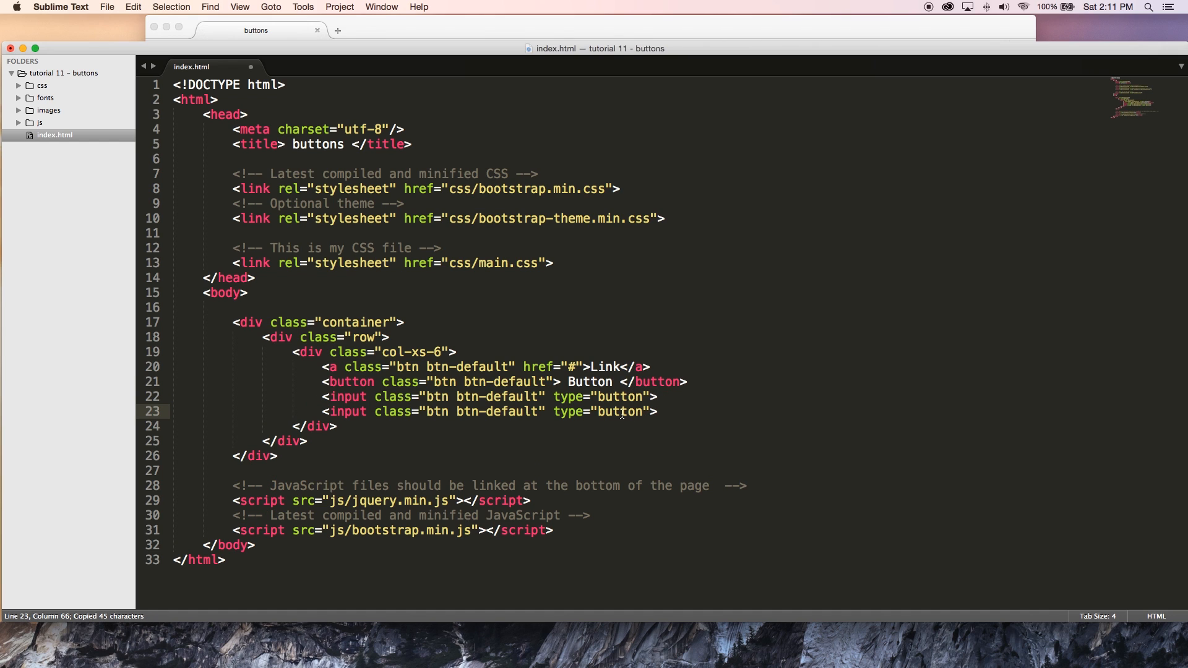
type("sub")
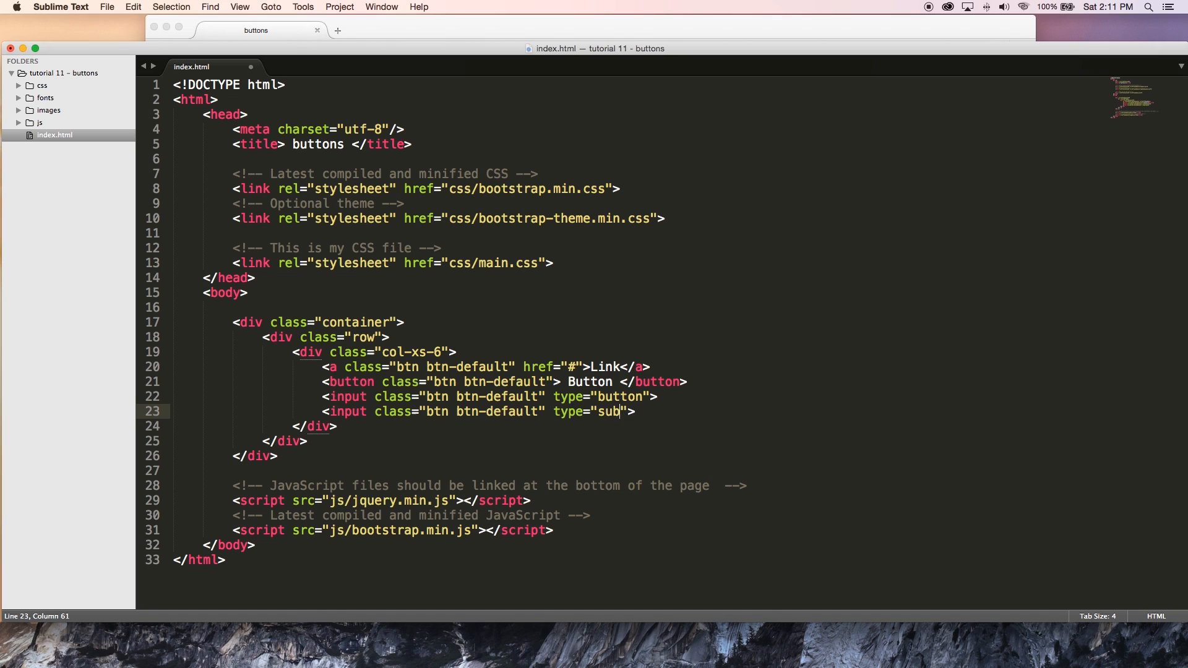
type("mit")
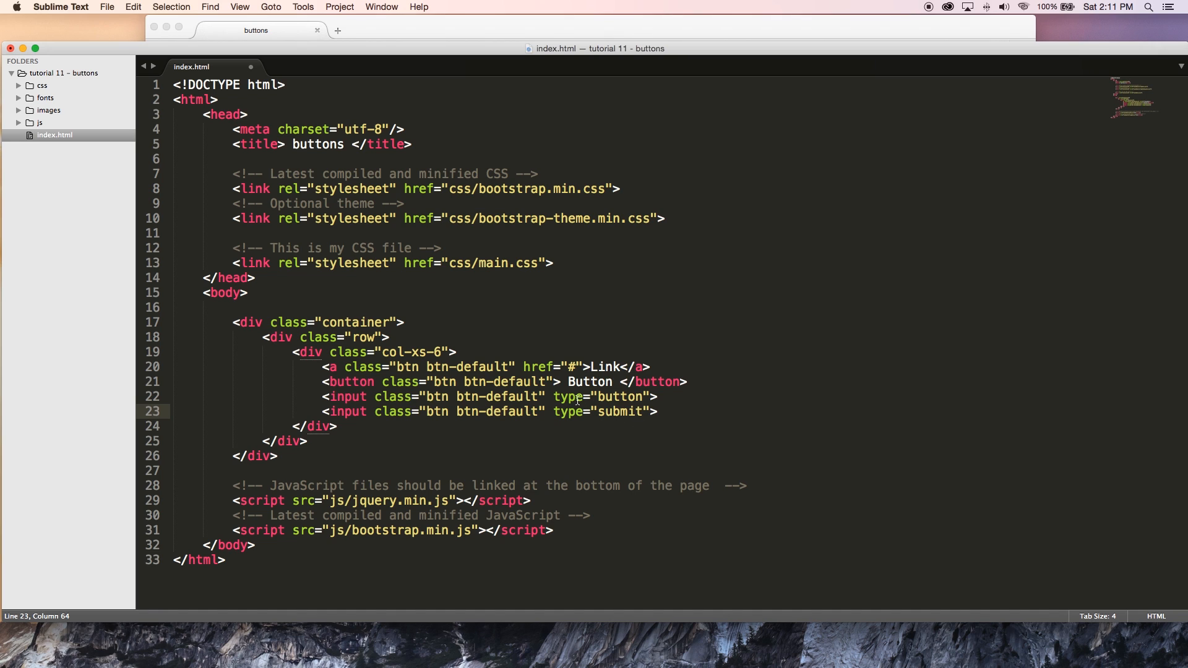
left_click(559, 396)
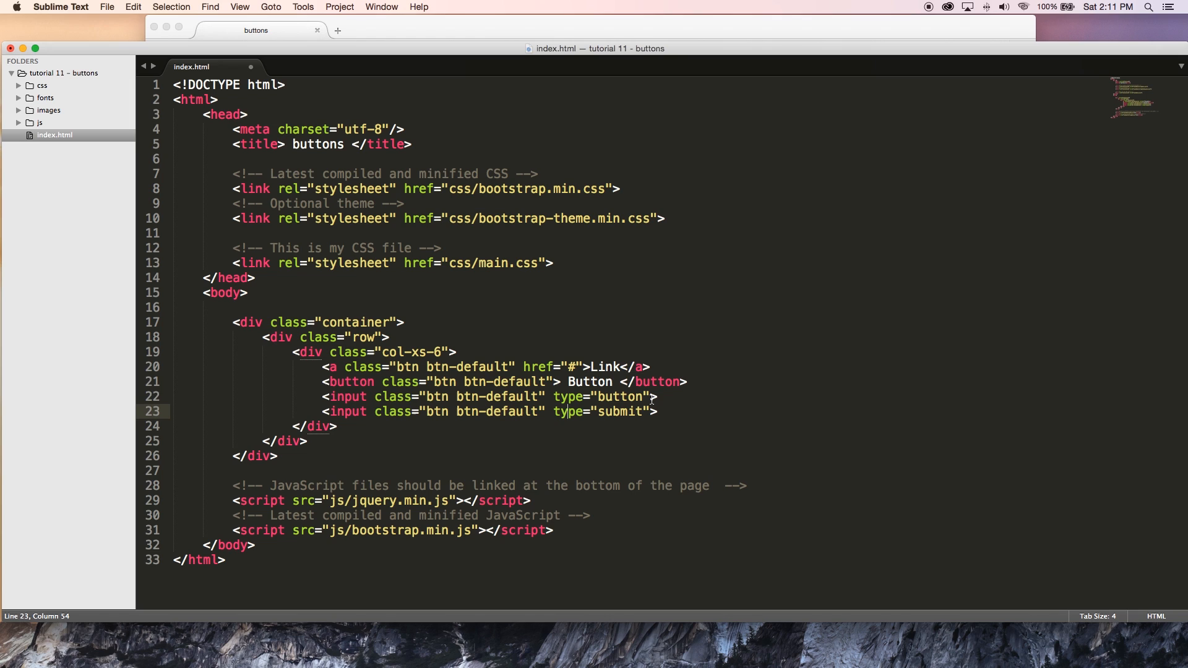
Step: Add a value attribute to the button-type input
type("value=\"input bu")
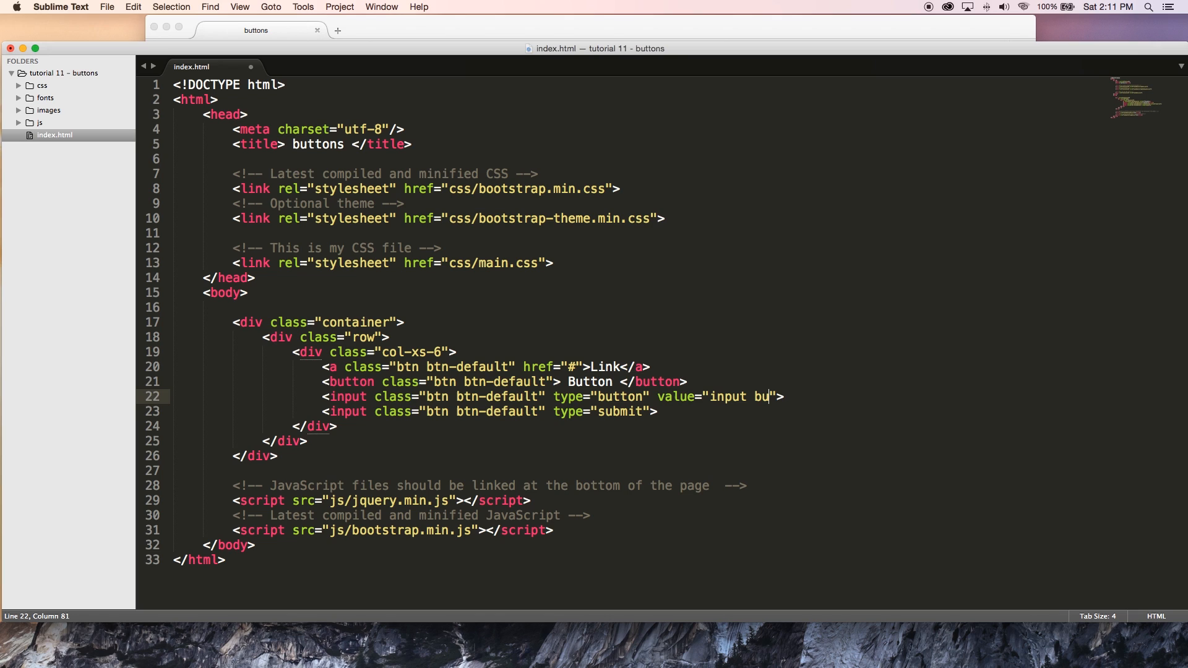
type("tton")
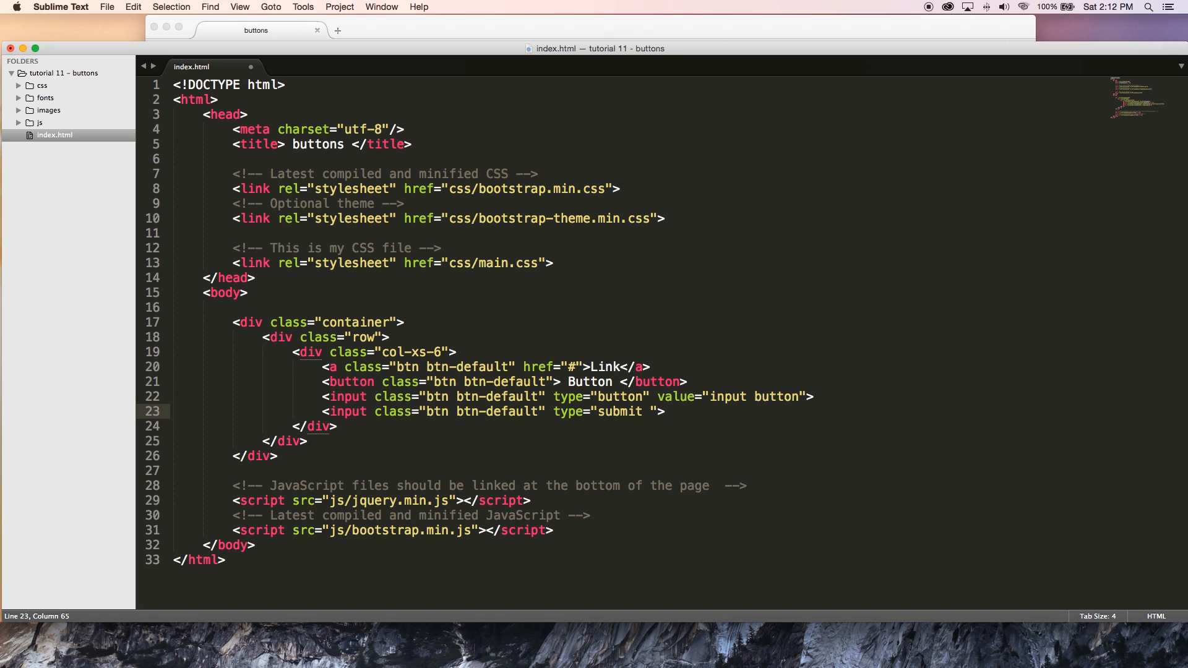
type("submi")
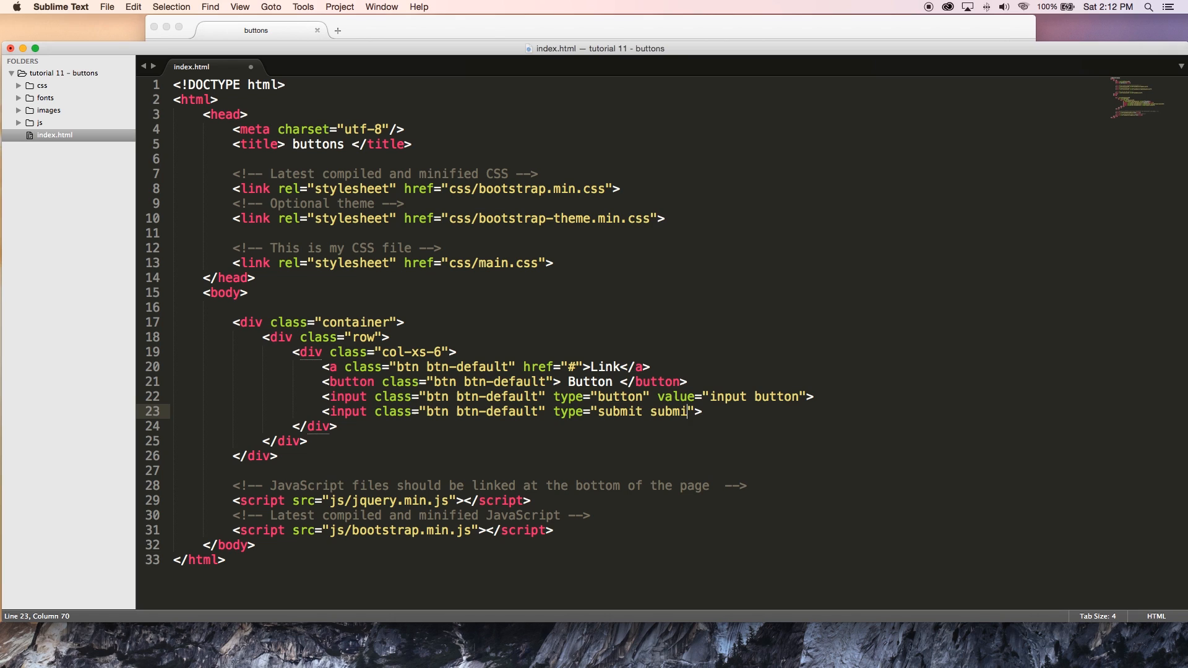
key("backspace")
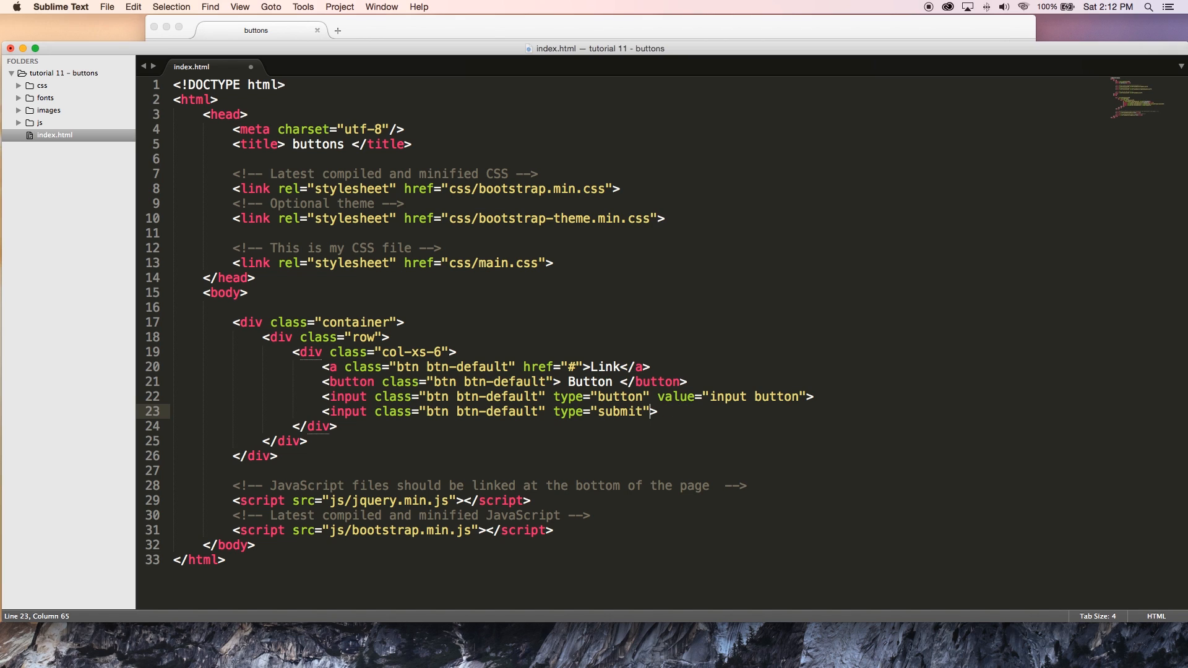
Step: Add value="submit" to the submit input and save the file
type("vale")
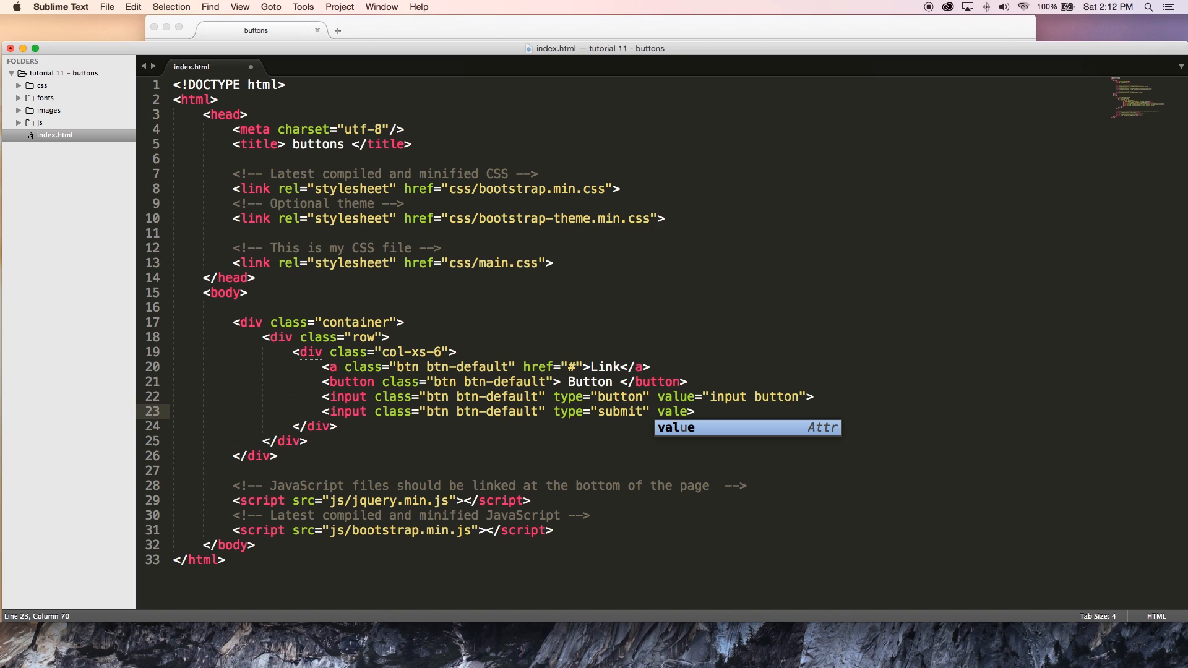
key("Tab")
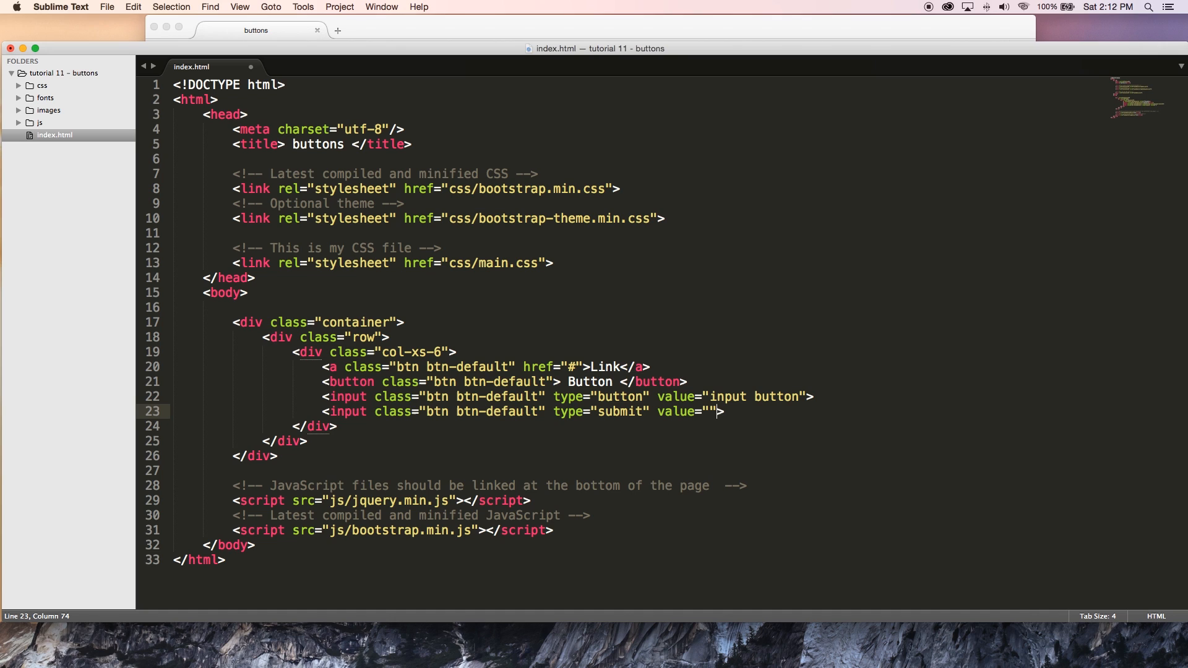
type("submit")
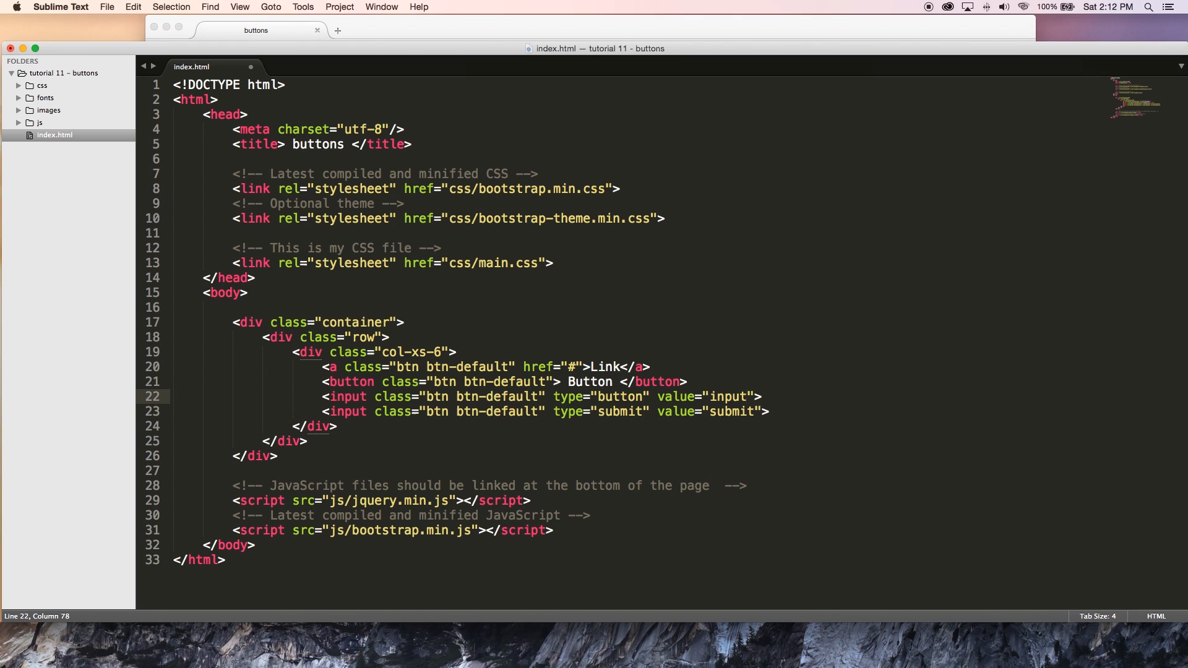
key("cmd+s")
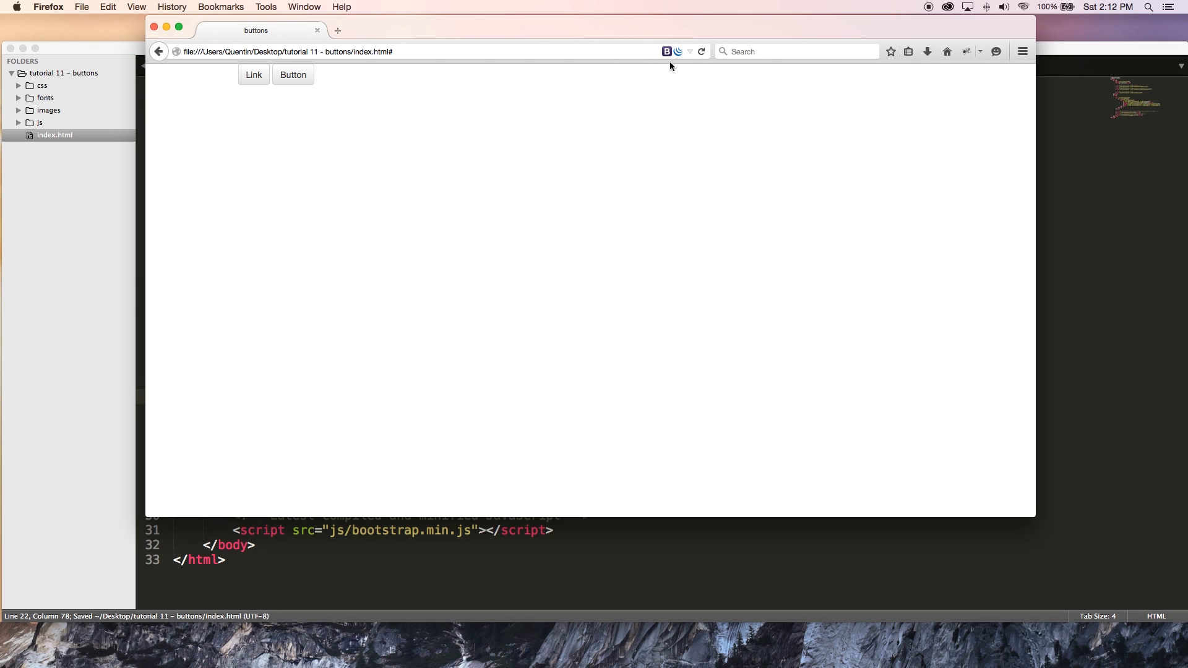
Step: Reload index.html in Firefox to show the Link and Button buttons
left_click(702, 52)
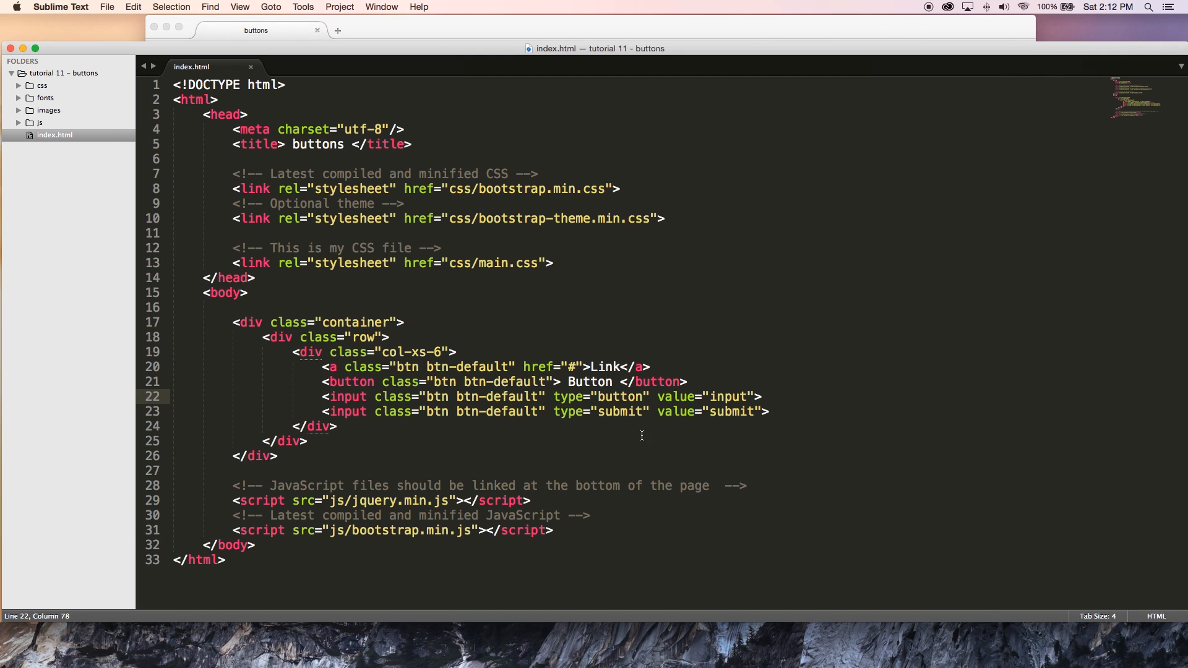
Step: Select the two input lines in Sublime Text
left_click_drag(322, 395, 768, 411)
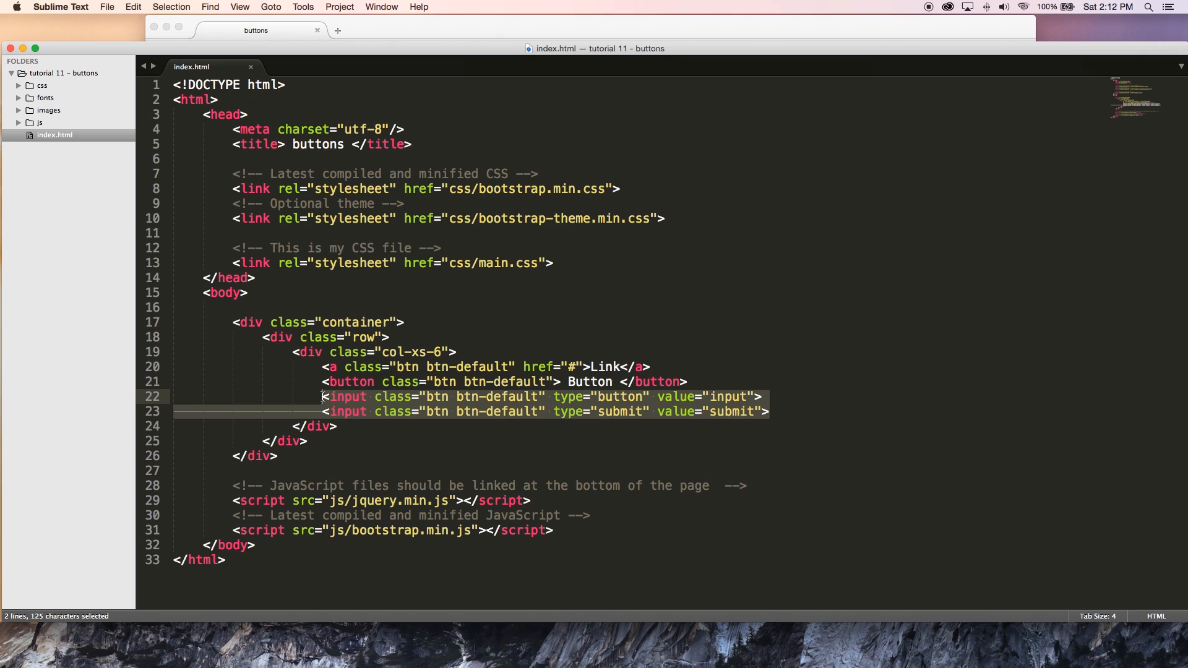
mouse_move(606, 398)
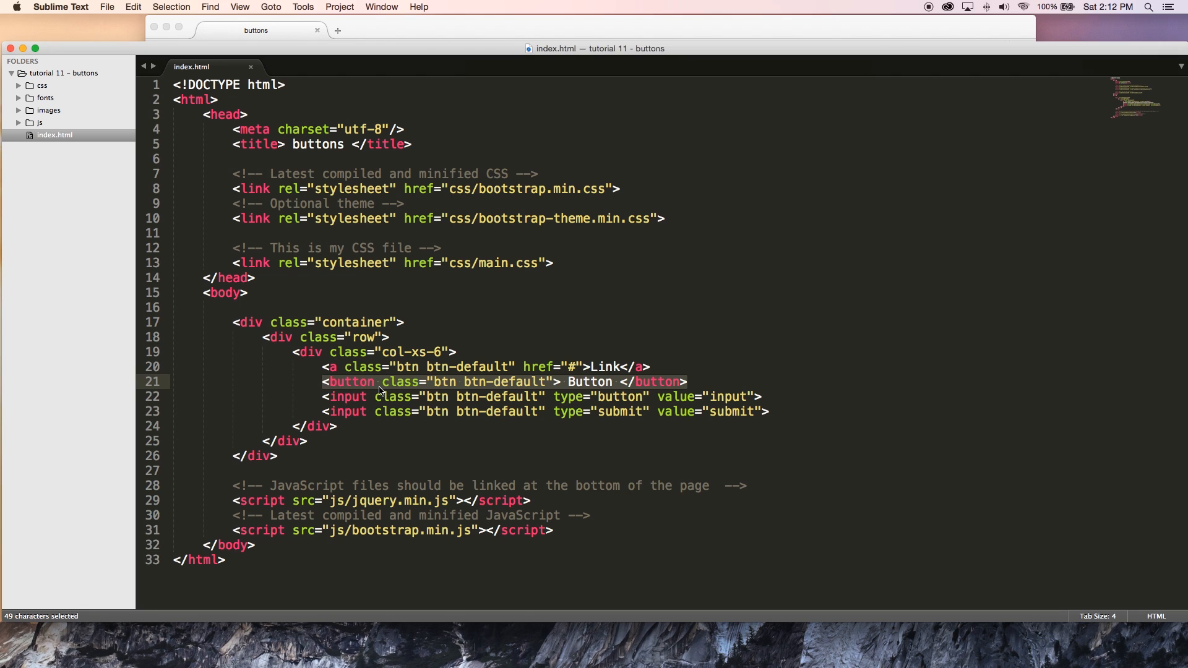
mouse_move(382, 427)
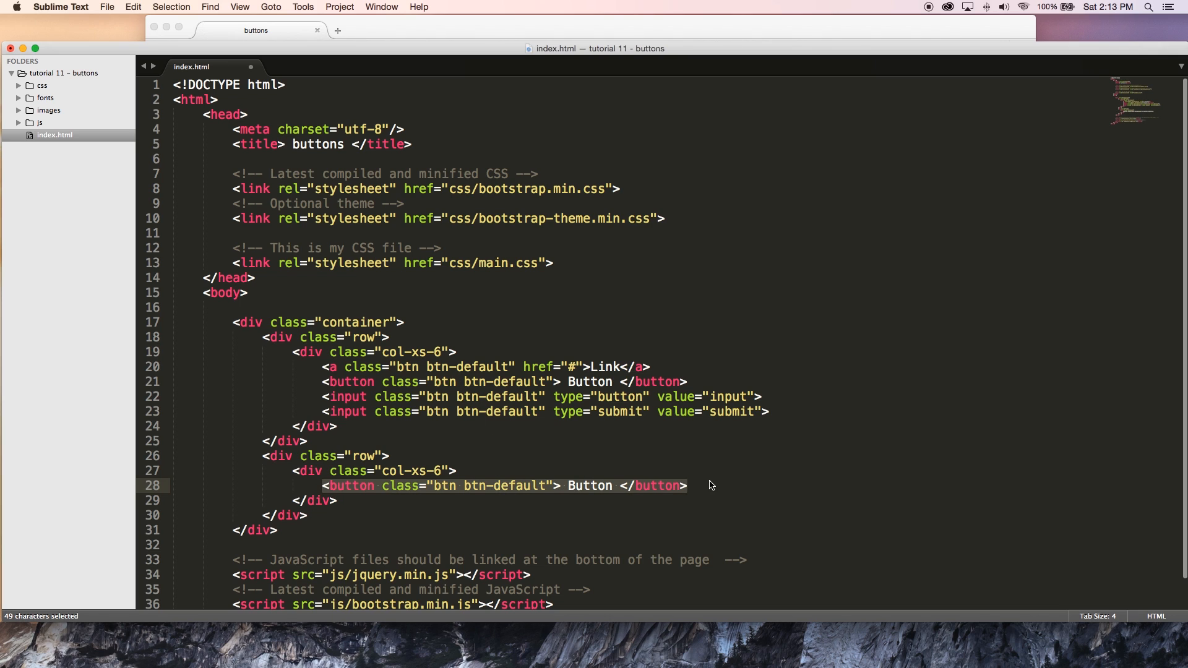
Step: Copy the button line into the new col-xs-6 column and duplicate it into seven lines
key("cmd+c")
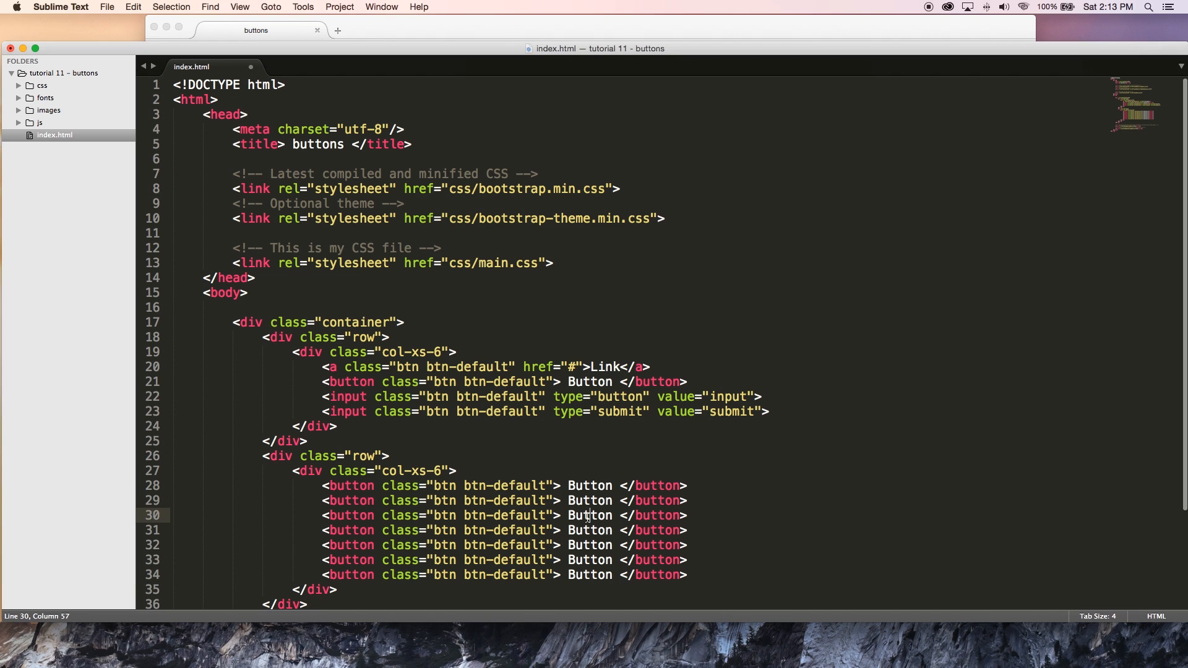
left_click(572, 574)
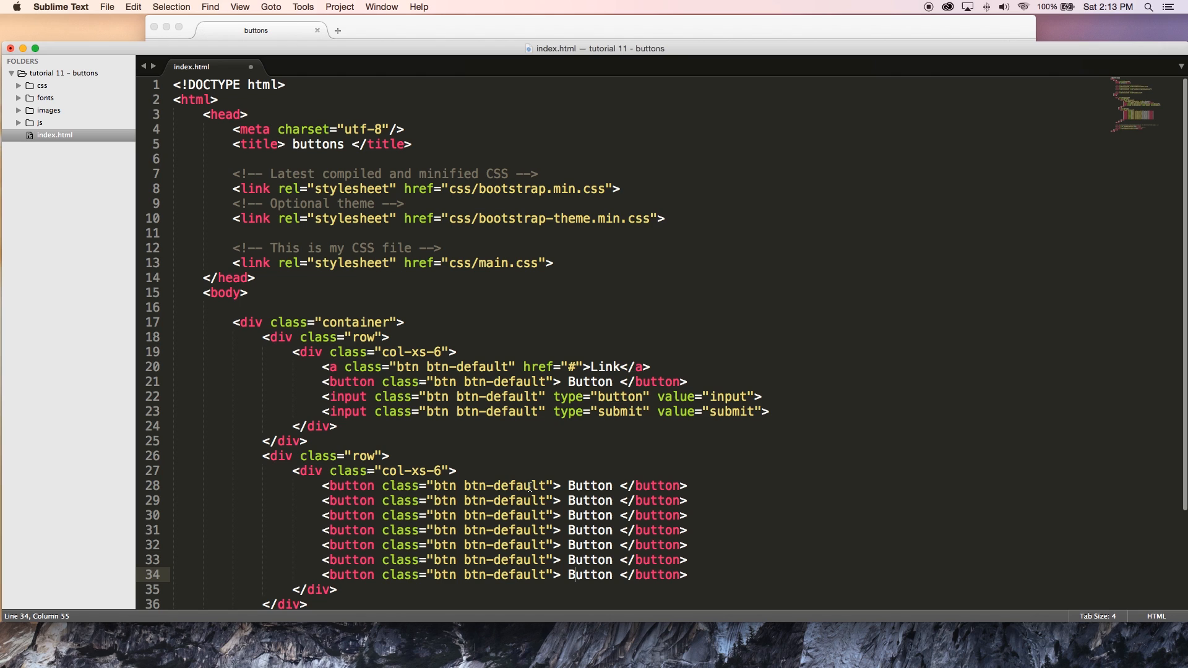
double_click(520, 500)
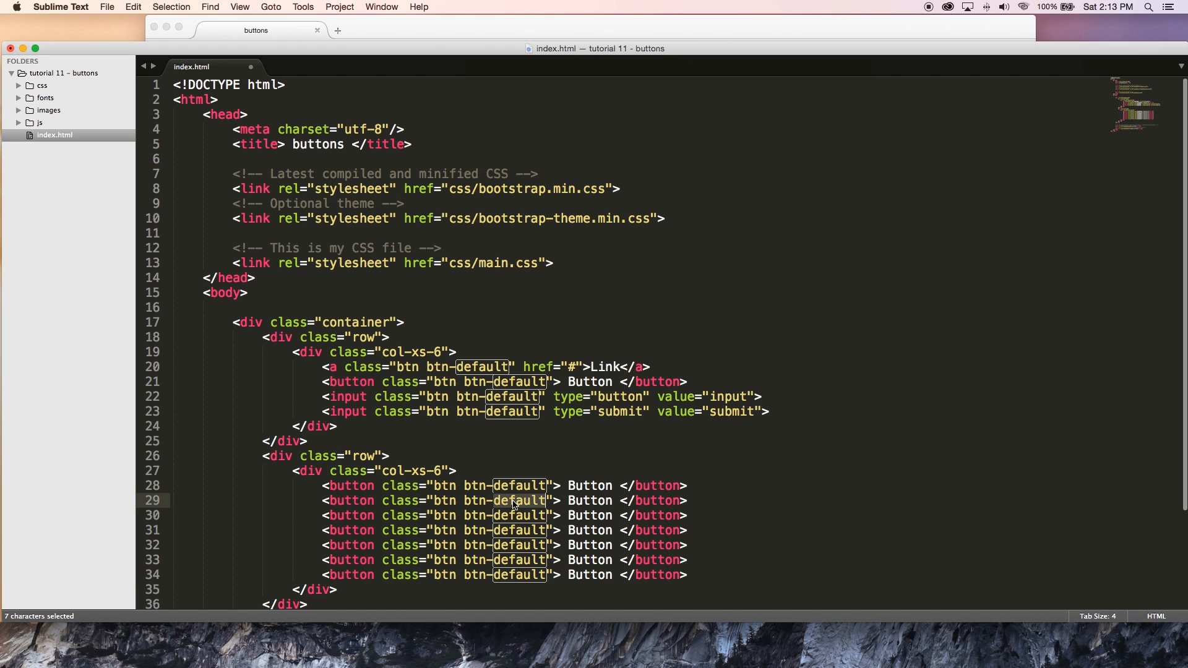
Step: Retype the classes as btn-primary, btn-danger, btn-link and the others, then save
type("prim")
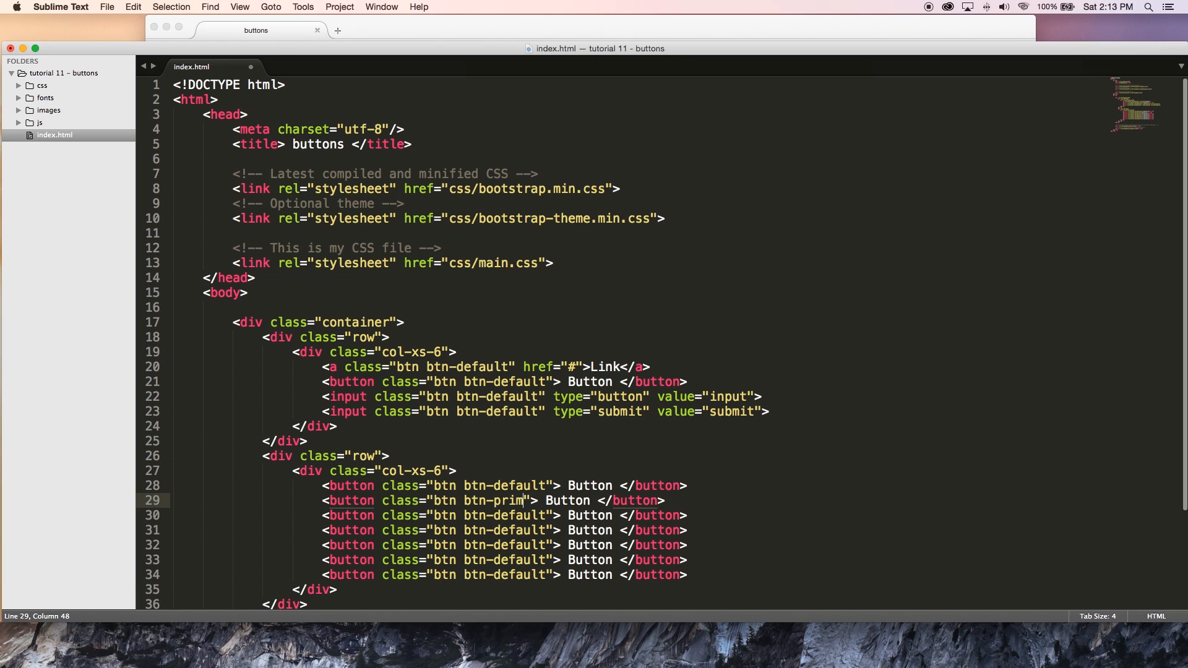
type("ary")
left_click(505, 515)
type("success")
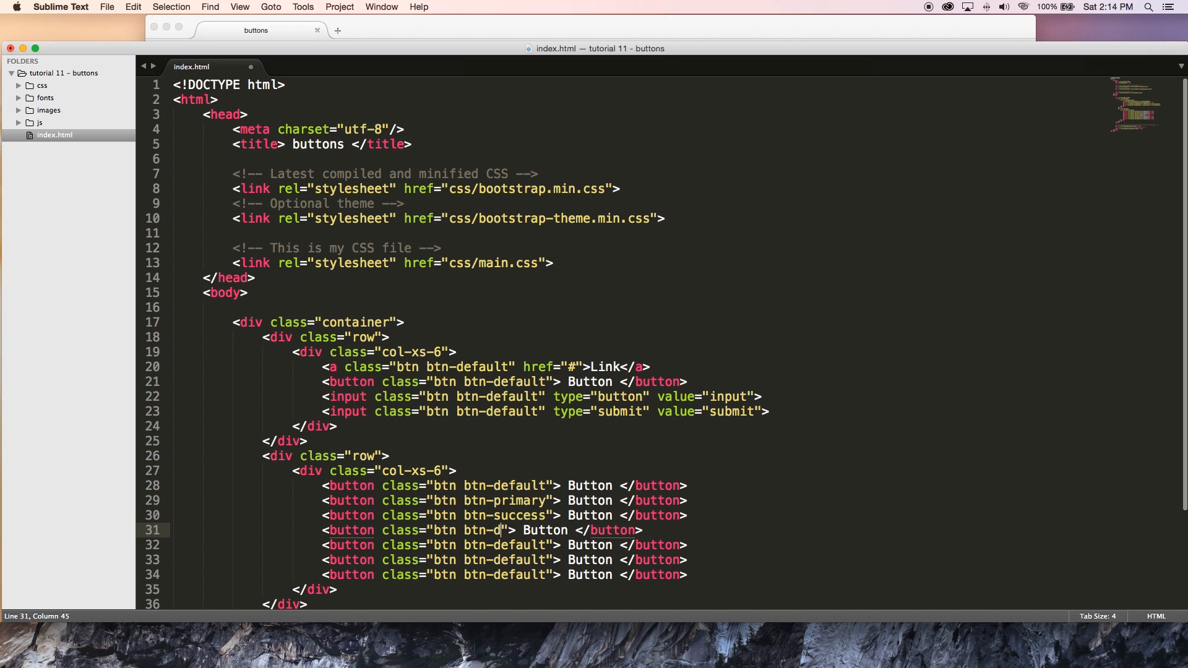
type("anger")
left_click(505, 544)
type("warning")
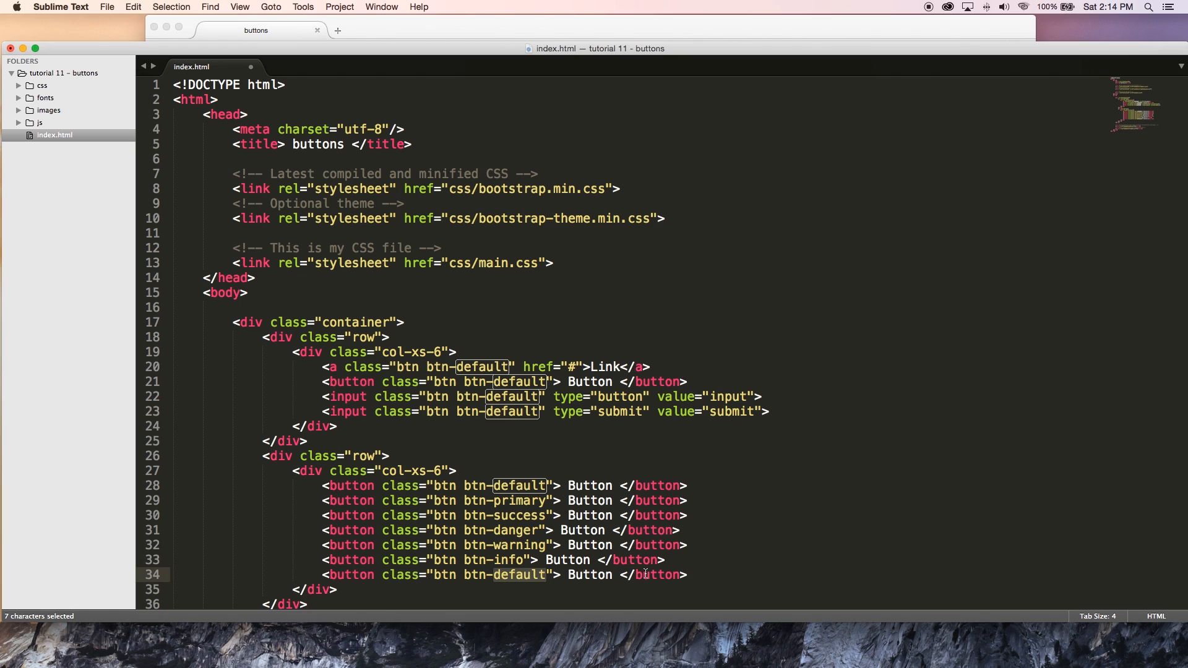
type("link")
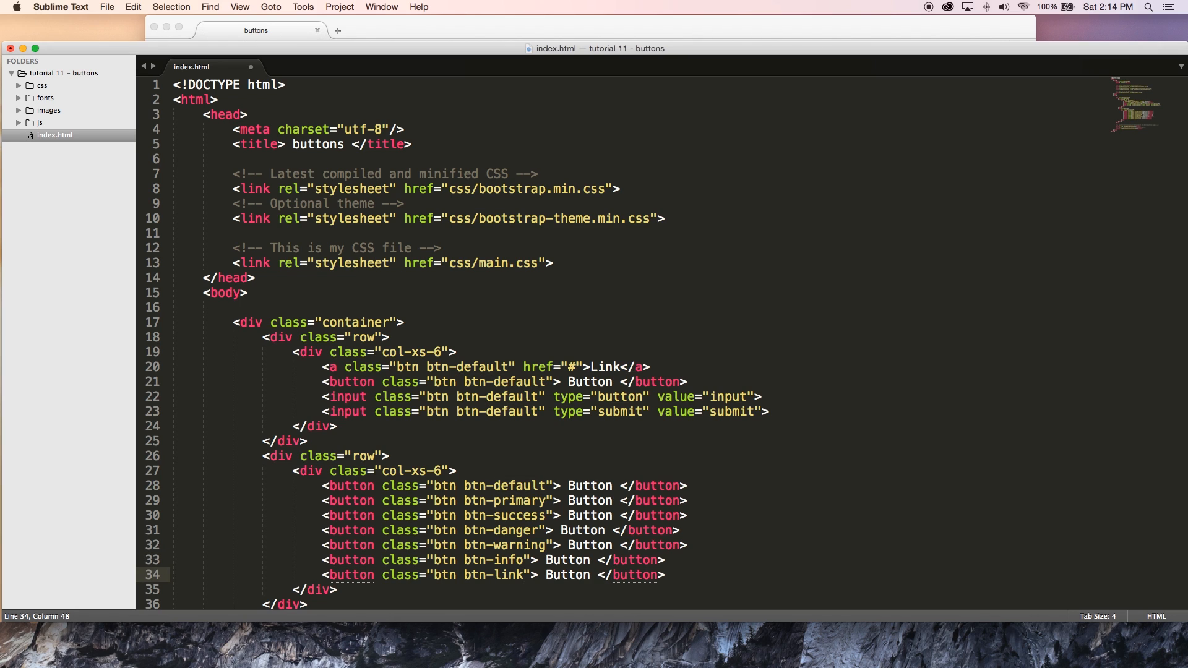
key("cmd+s")
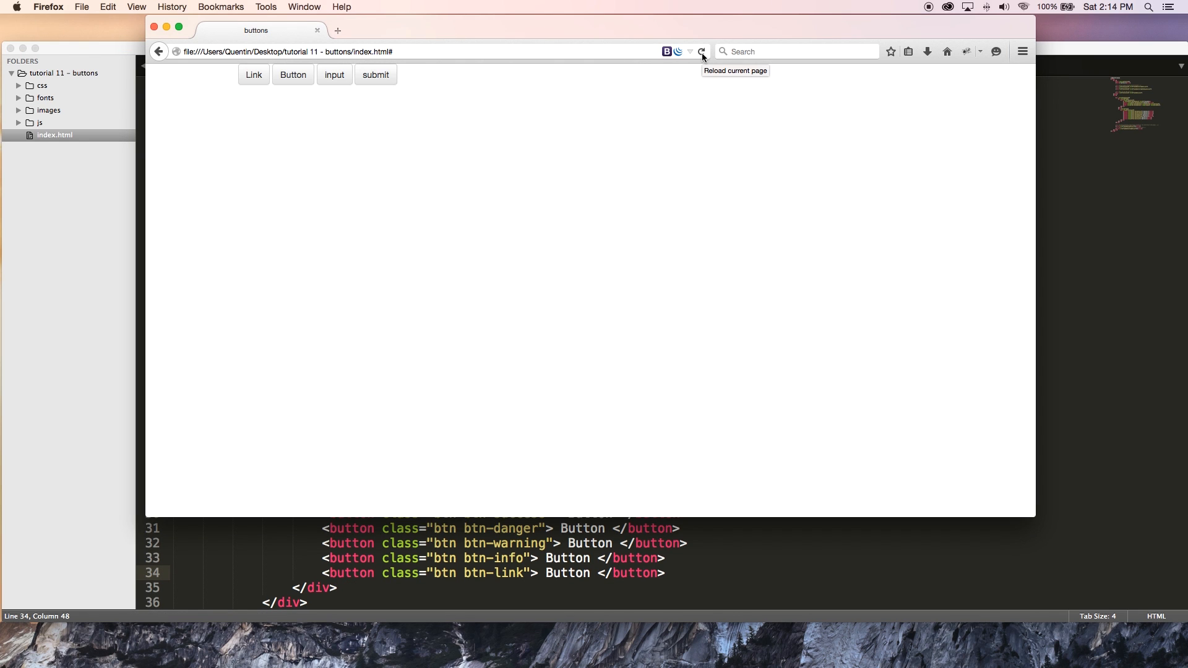
Step: Reload the Firefox preview to show the row of contextual buttons
left_click(701, 52)
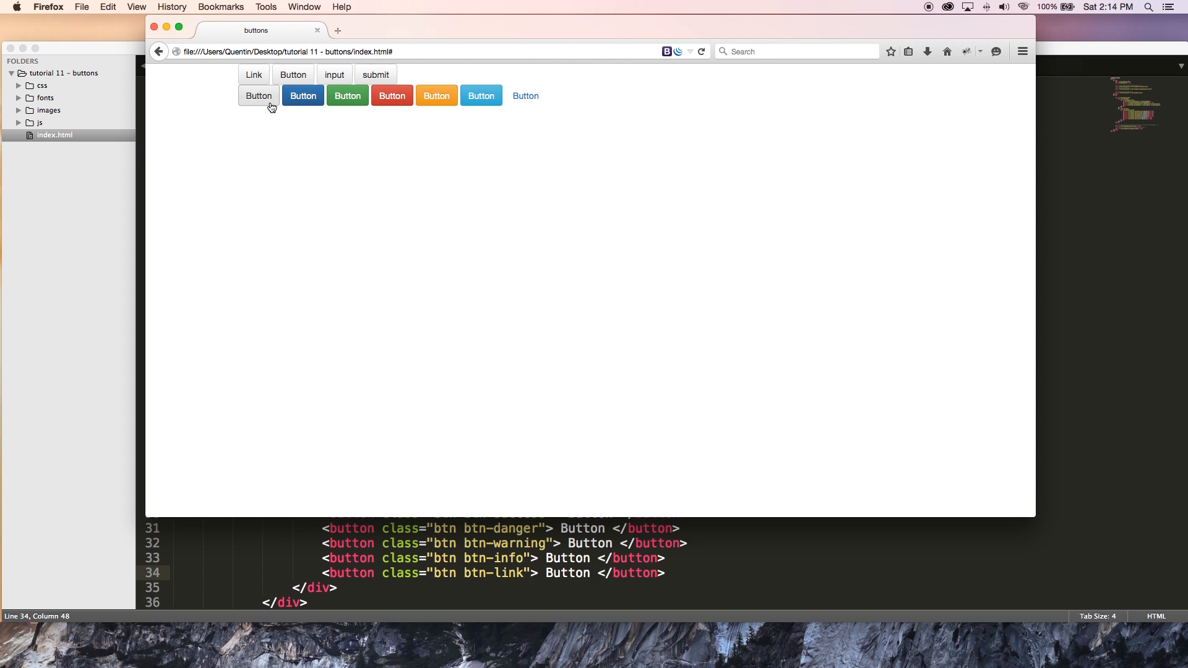
mouse_move(265, 107)
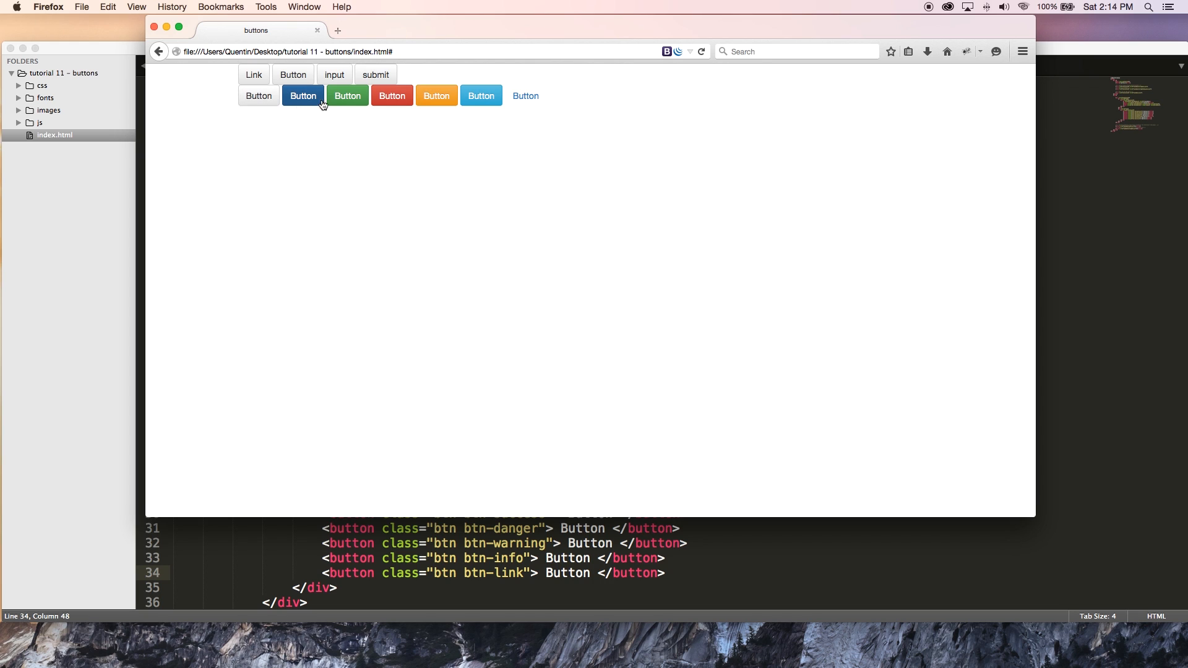
mouse_move(492, 99)
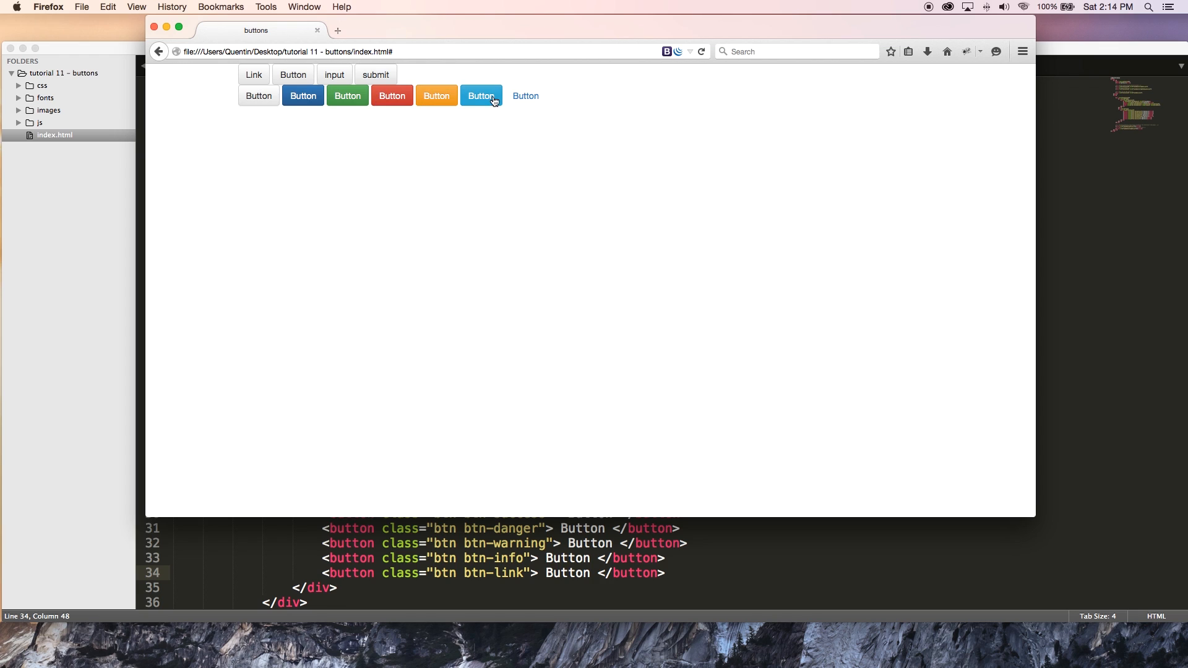
mouse_move(524, 99)
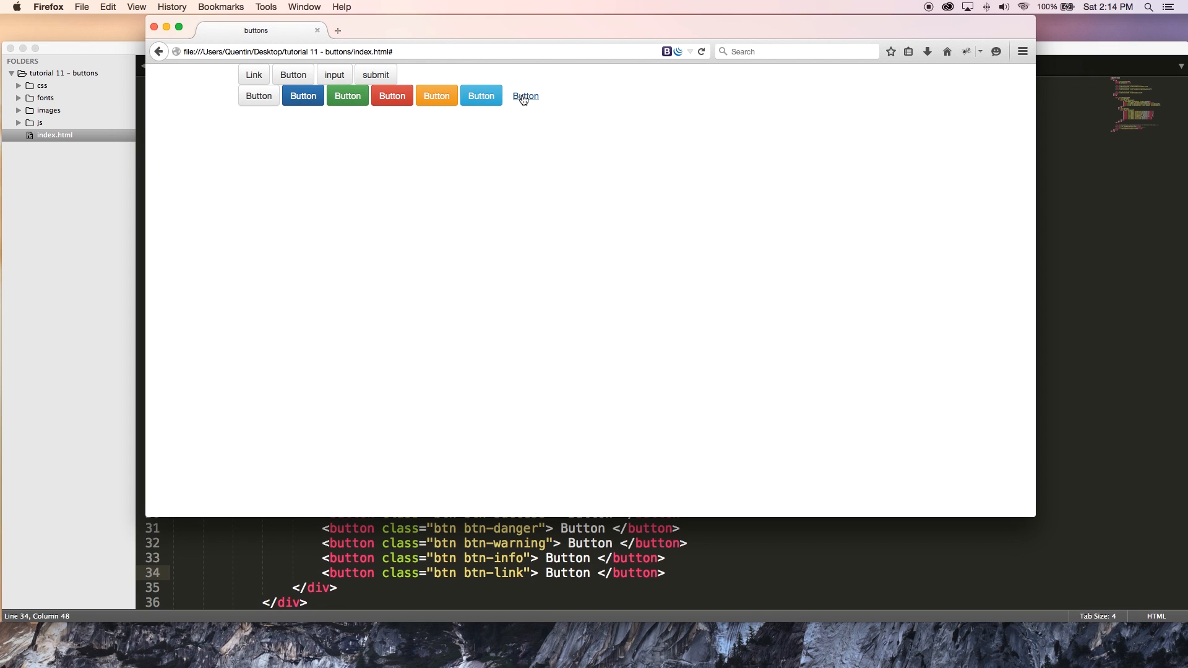
mouse_move(528, 102)
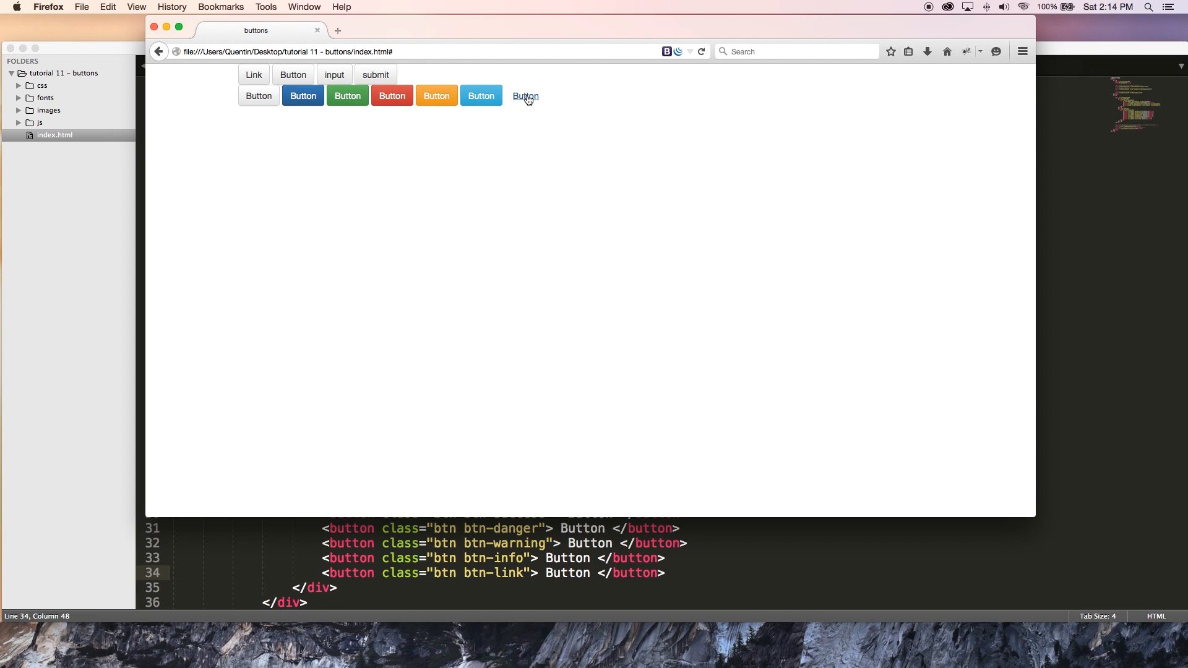
mouse_move(542, 110)
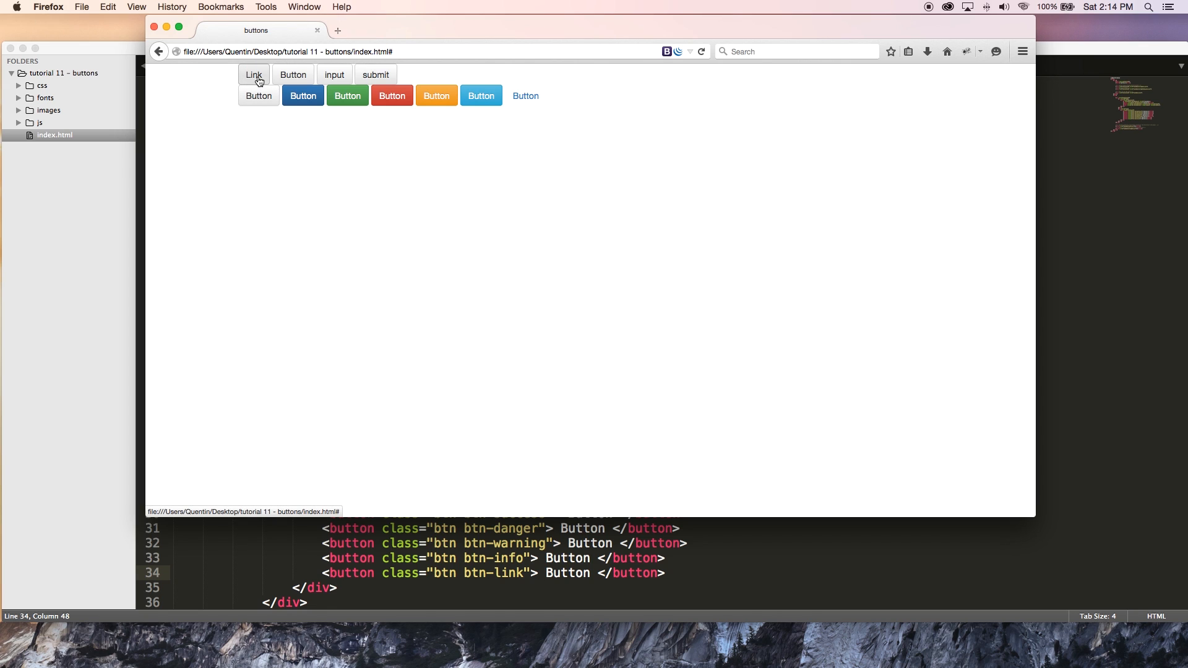
mouse_move(535, 92)
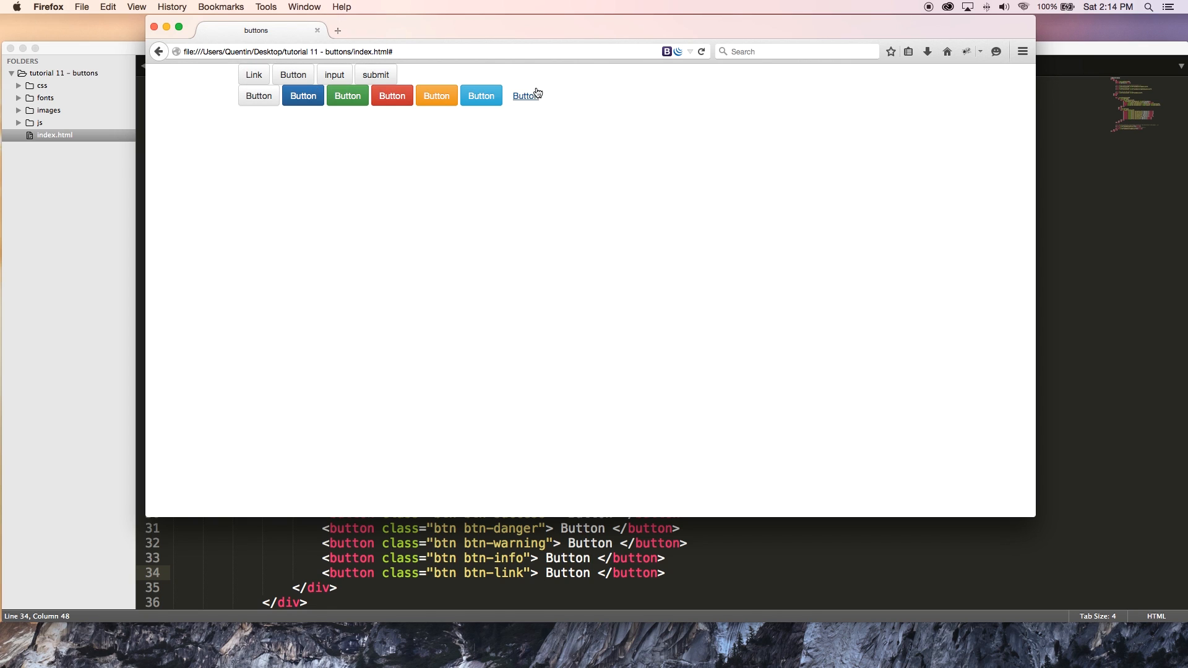
mouse_move(542, 111)
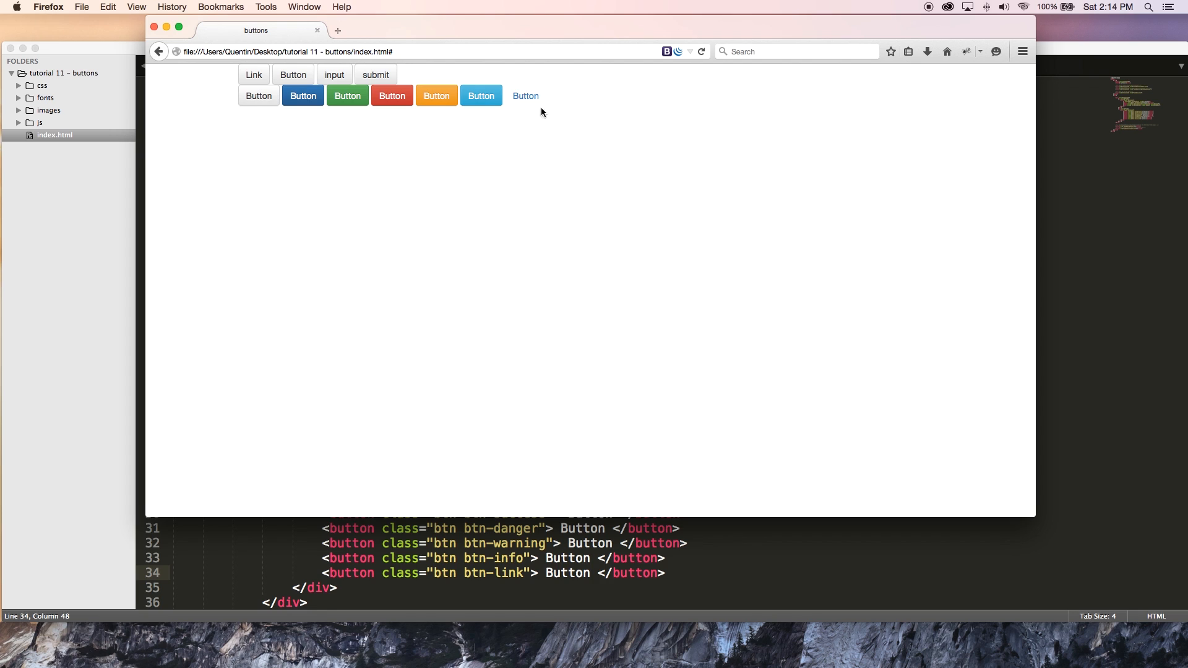
mouse_move(527, 109)
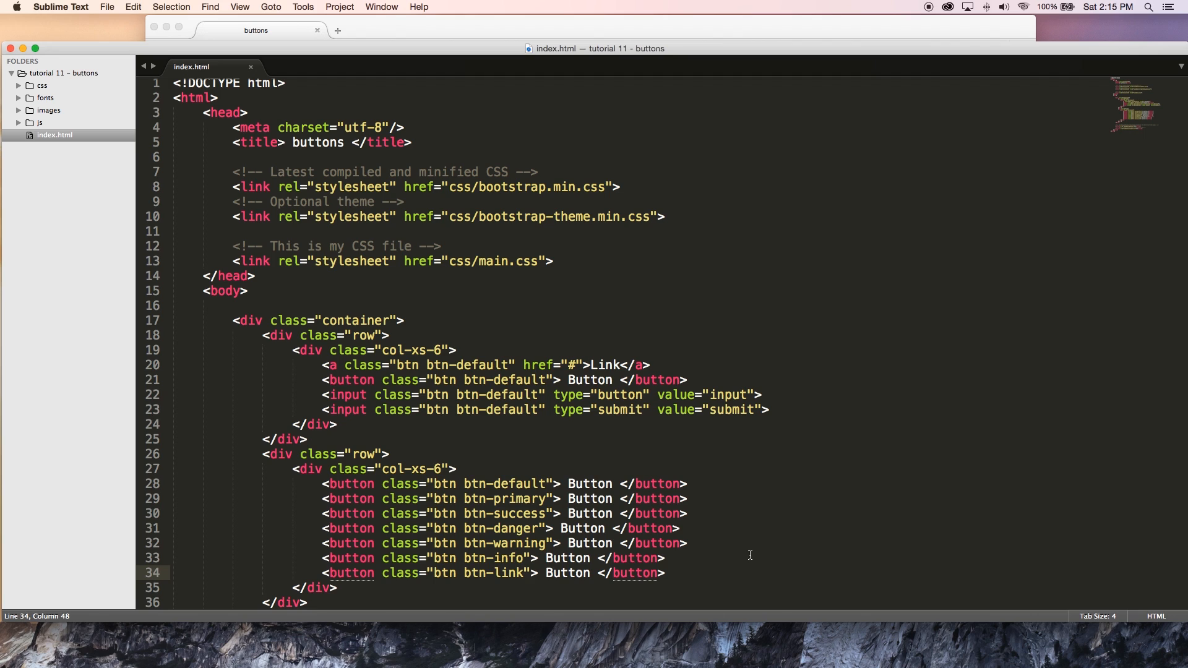
Step: Delete the colored button lines from the copied third row, leaving one default Button
scroll("down", 3)
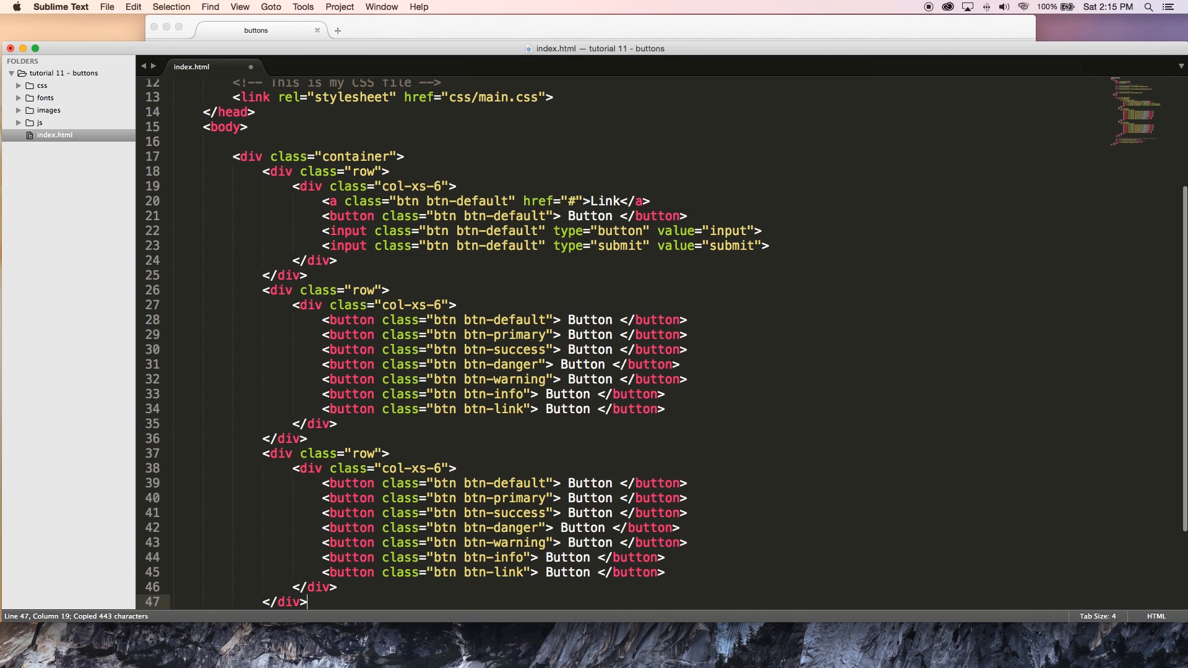
scroll("down", 3)
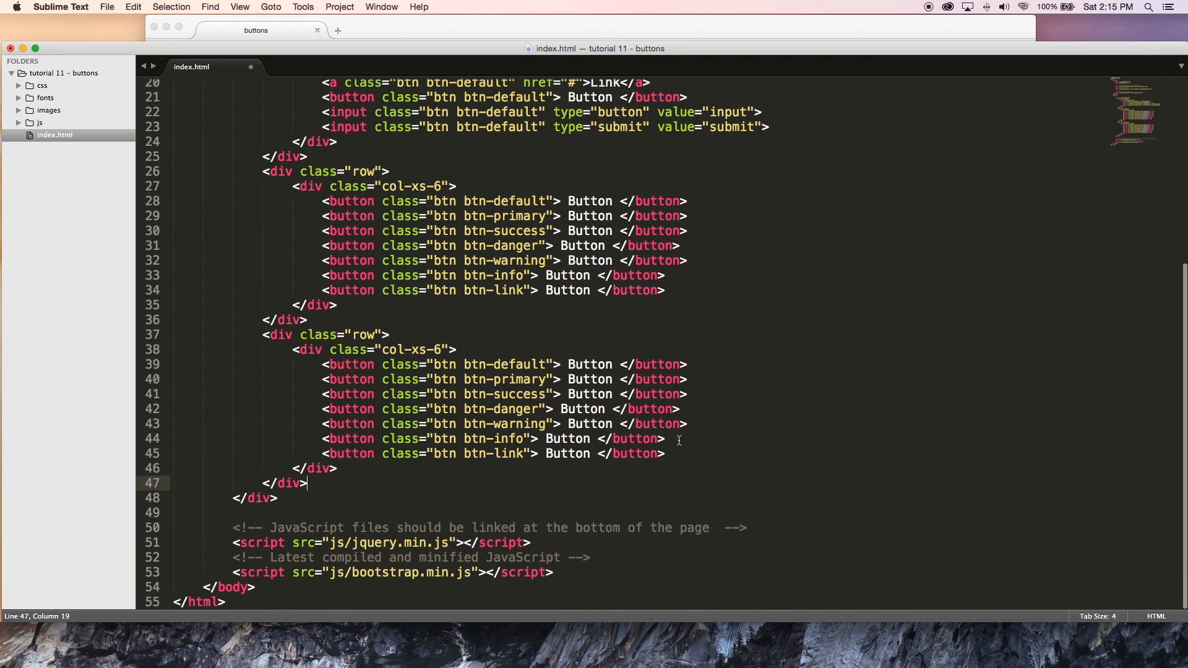
left_click_drag(322, 378, 675, 453)
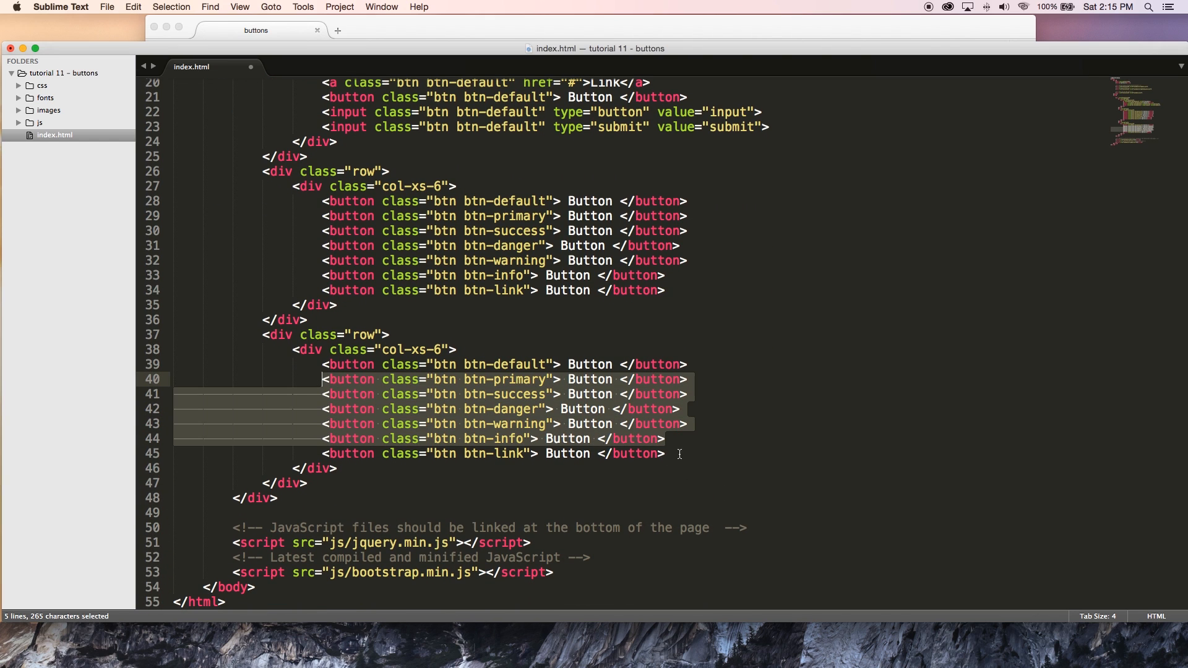
key("delete")
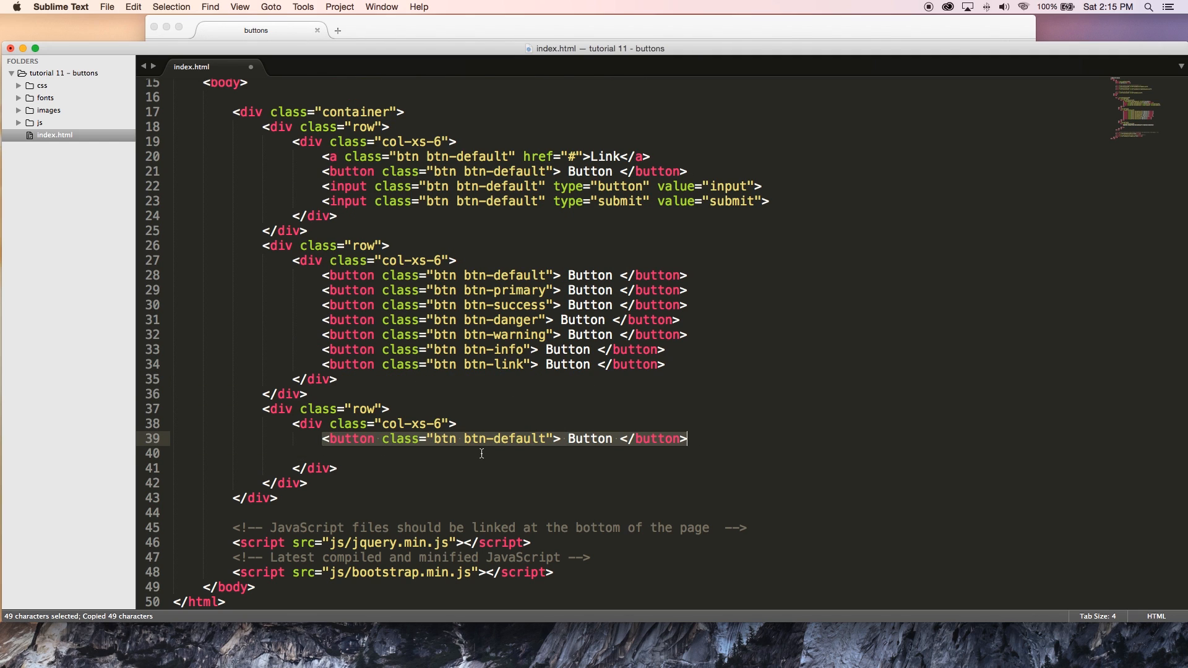
Step: Add btn-lg to the first pasted default button and a second default button with btn-sm
left_click(326, 453)
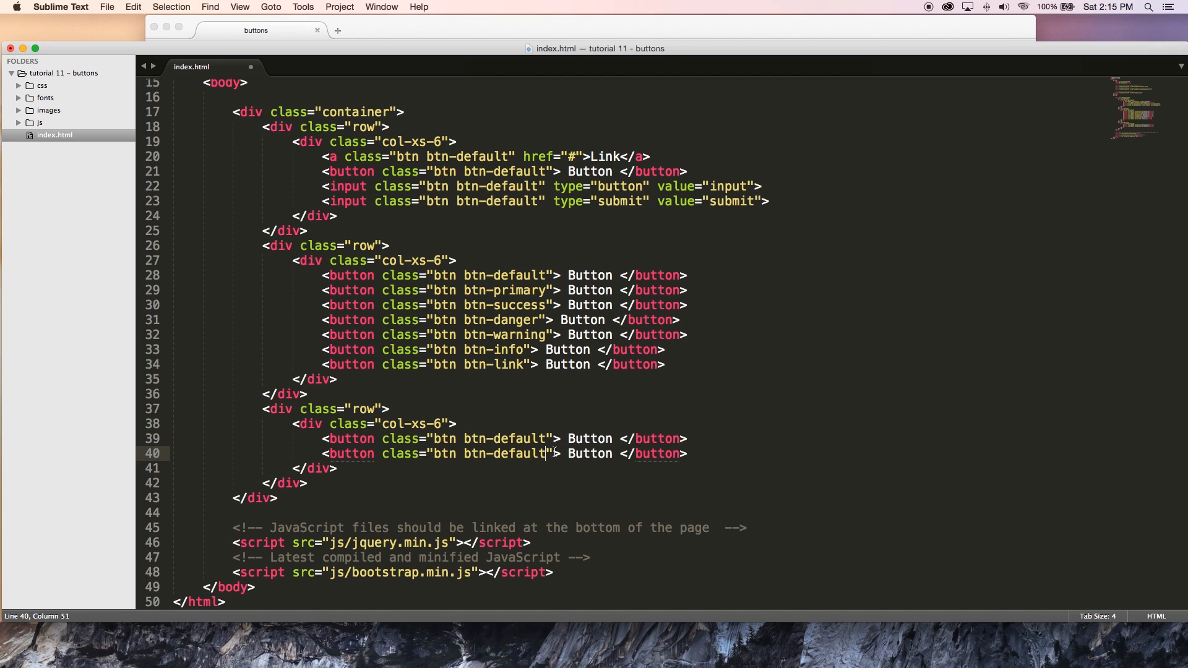
type("btn")
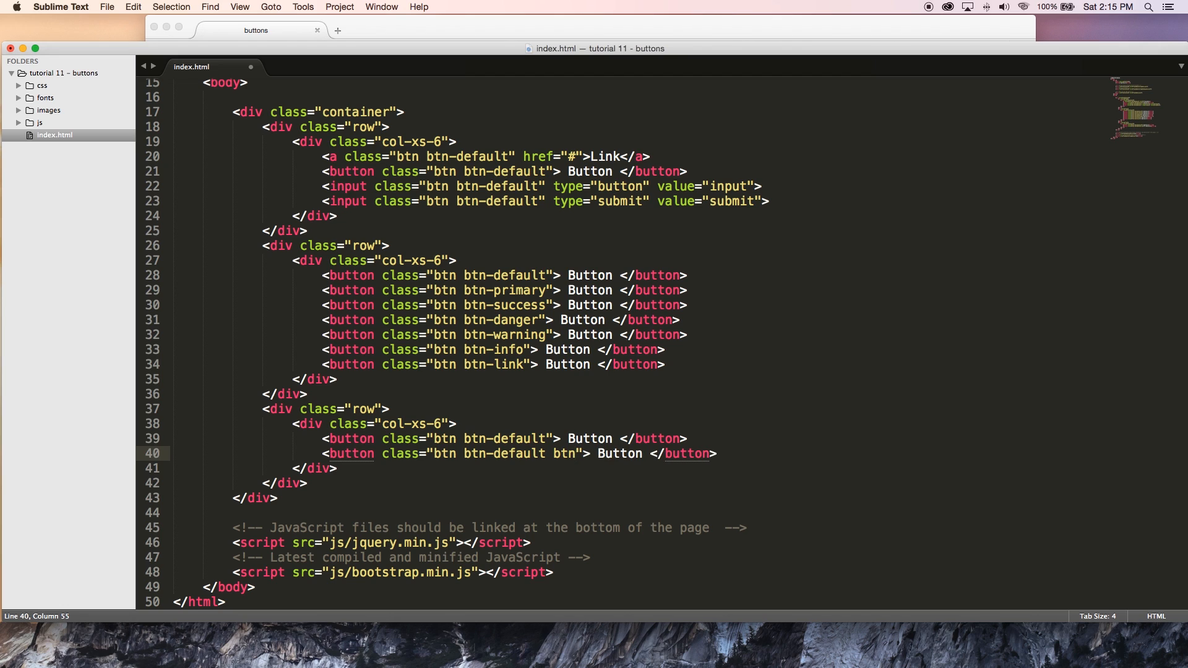
type("-lg")
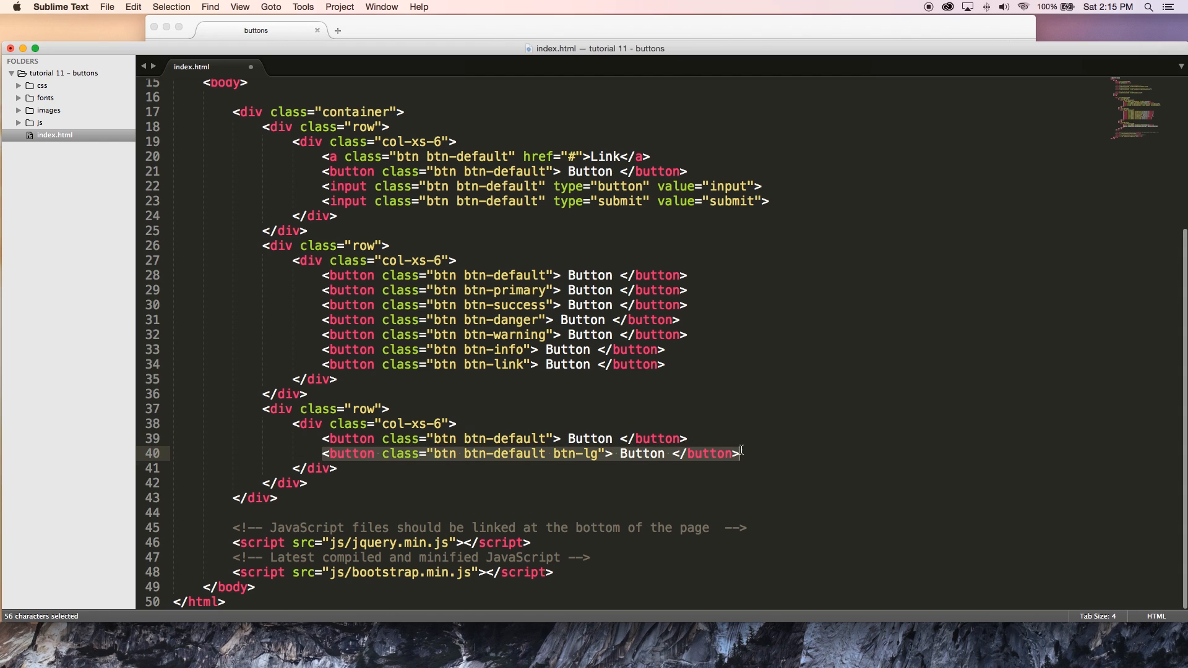
left_click(738, 453)
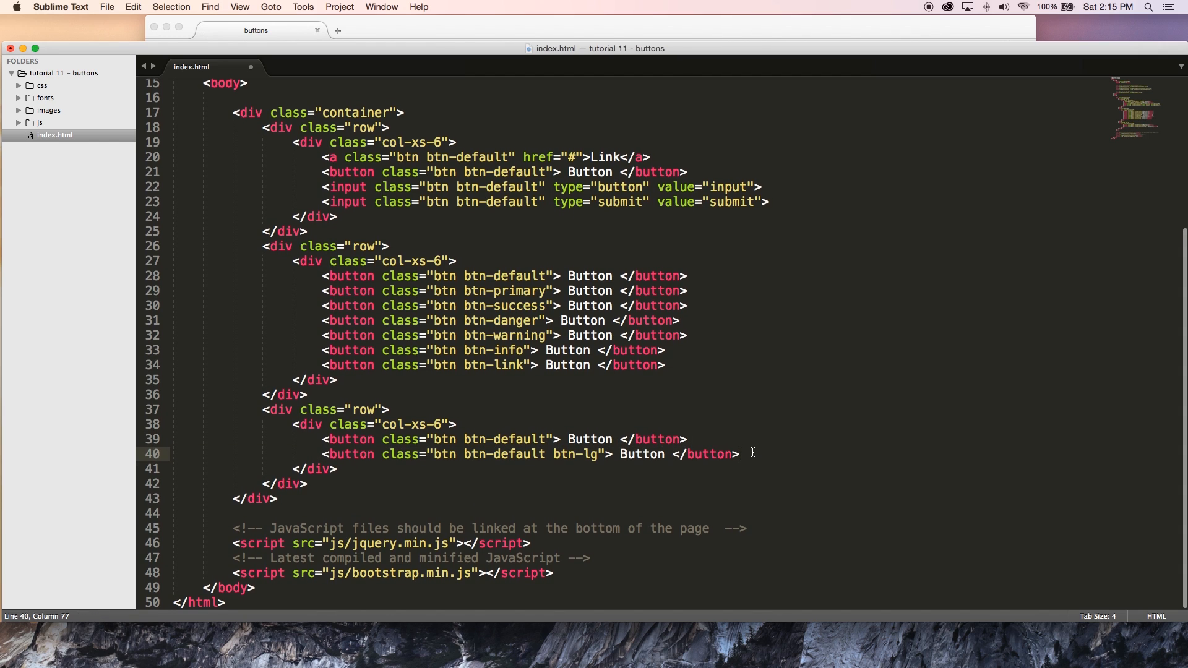
type("<button class=\"btn btn-default\"> Button </button>")
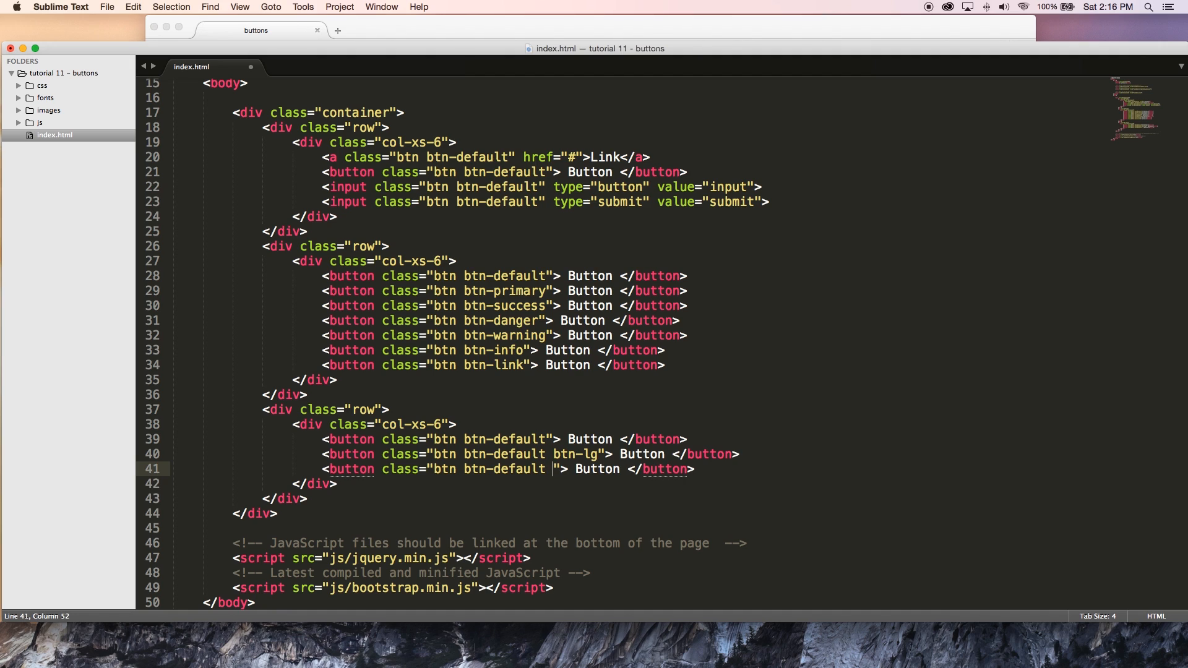
type("btn-sm")
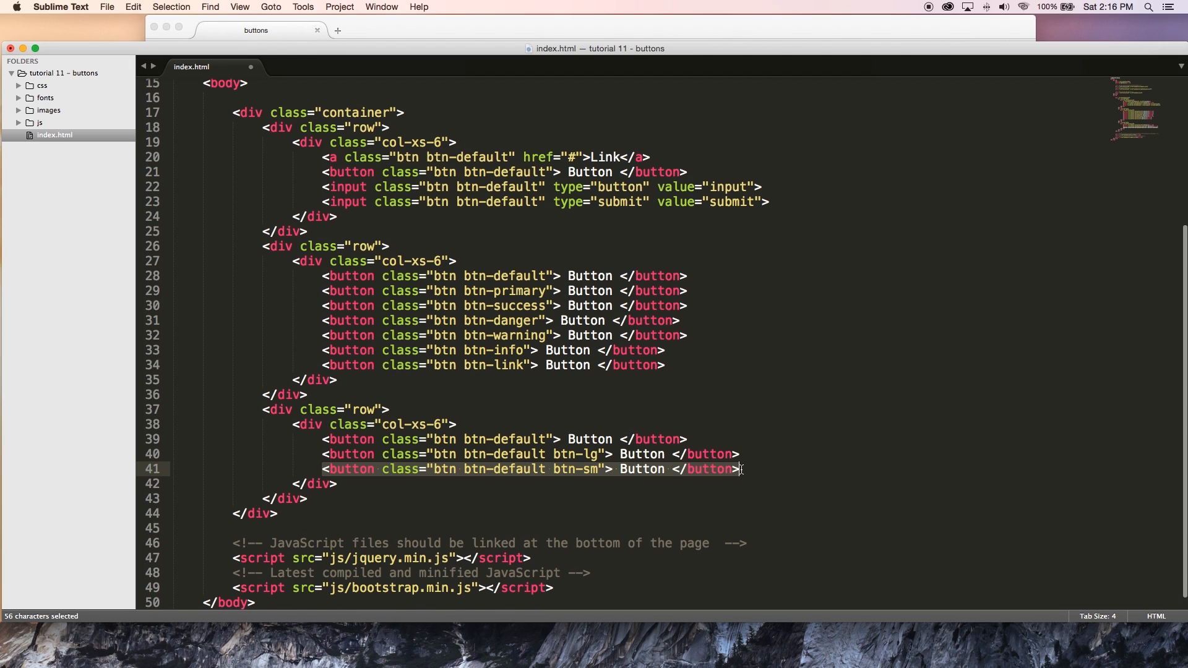
Step: Add a third default button with the btn-xs class and save index.html
left_click(358, 438)
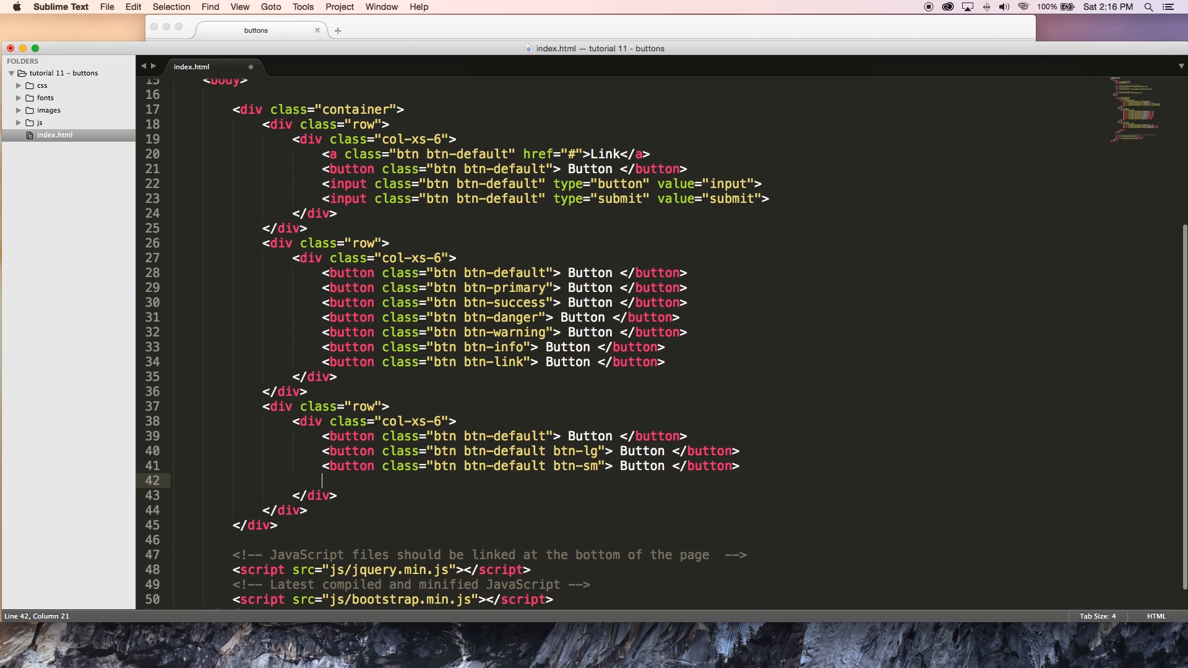
type("<button class=\"btn btn-default\"> Button </button>")
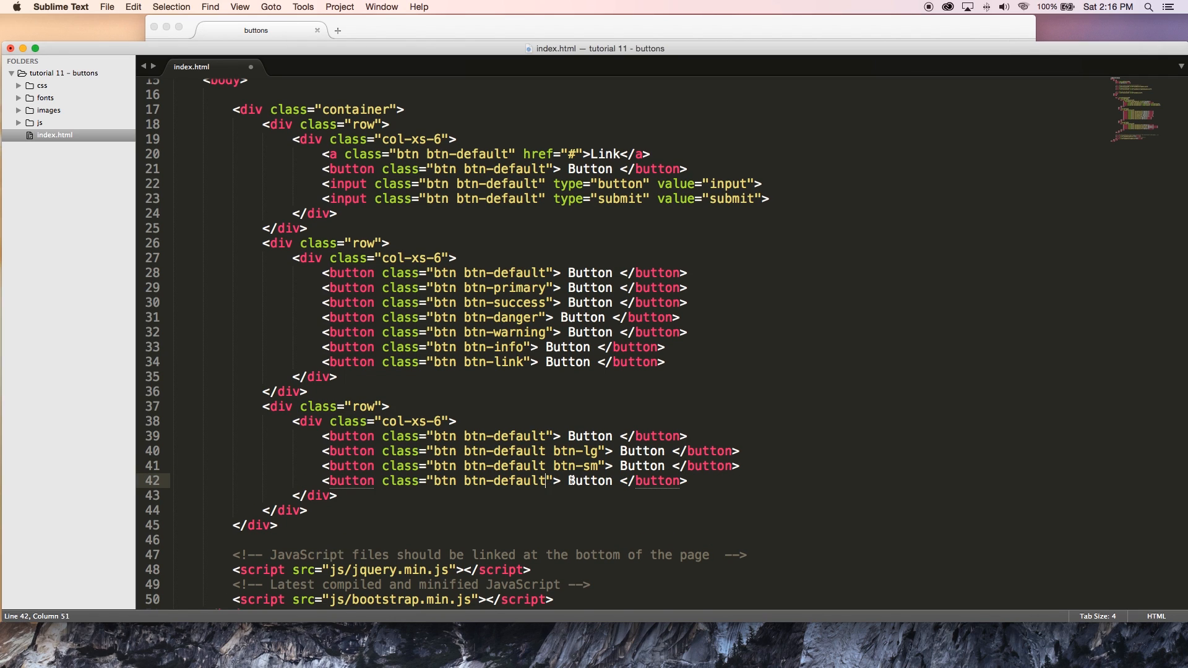
type("btn")
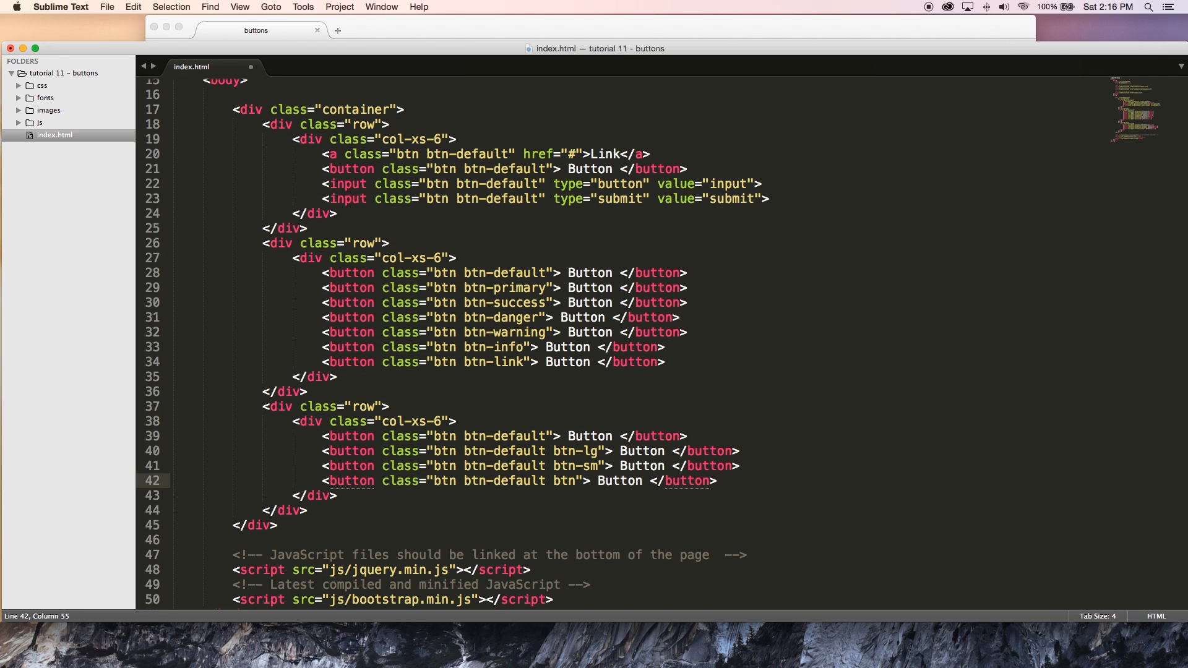
type("-xs")
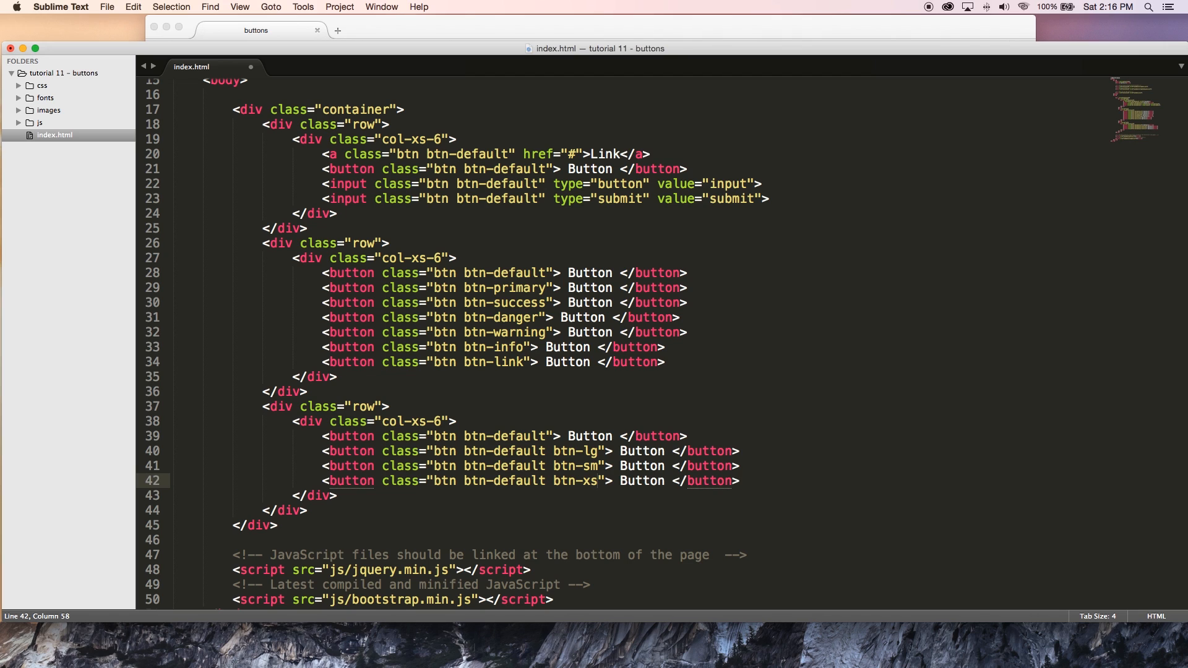
key("cmd+s")
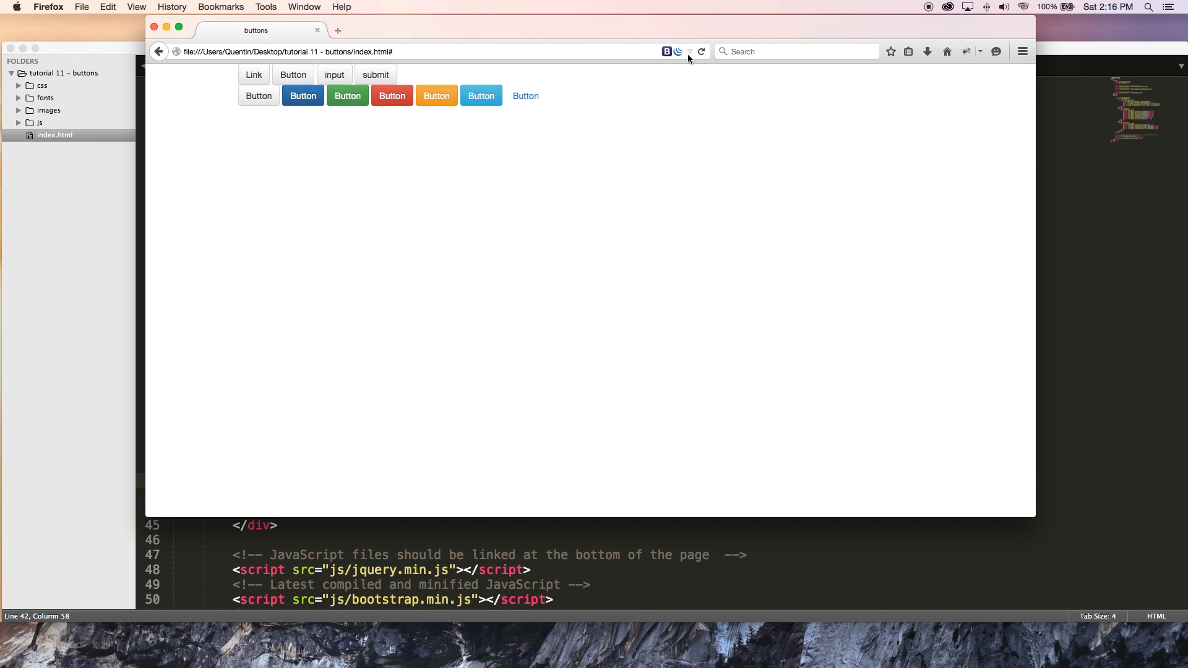
Step: Reload the Firefox preview to show the normal, large, small and extra-small buttons row
left_click(700, 52)
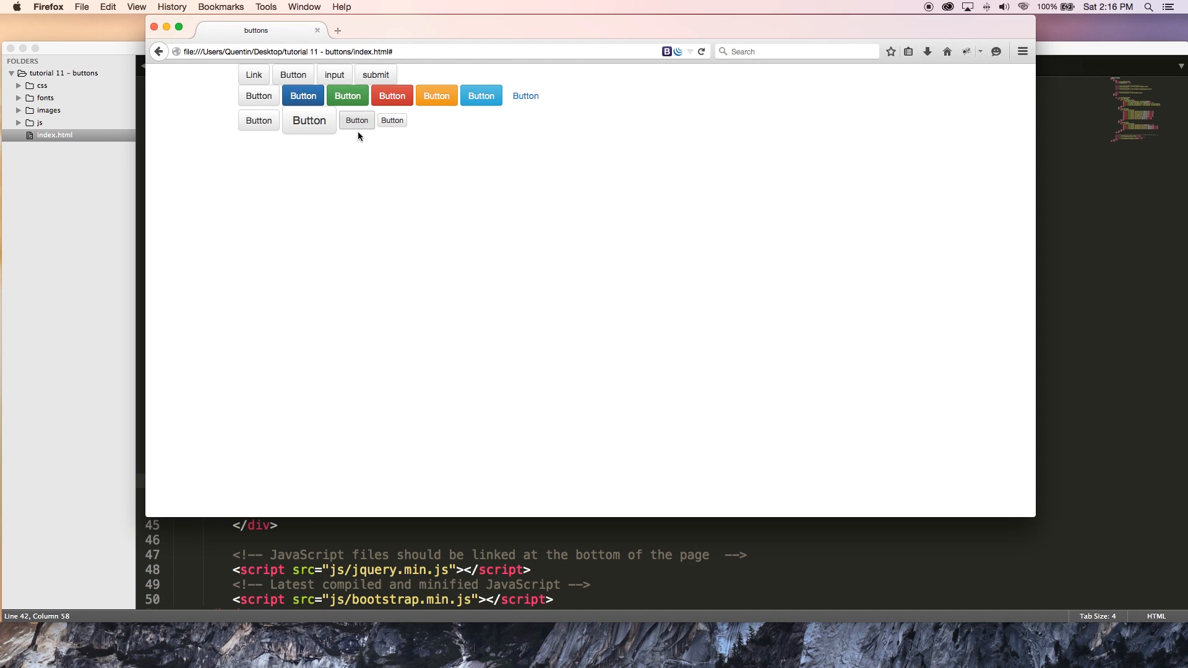
mouse_move(254, 143)
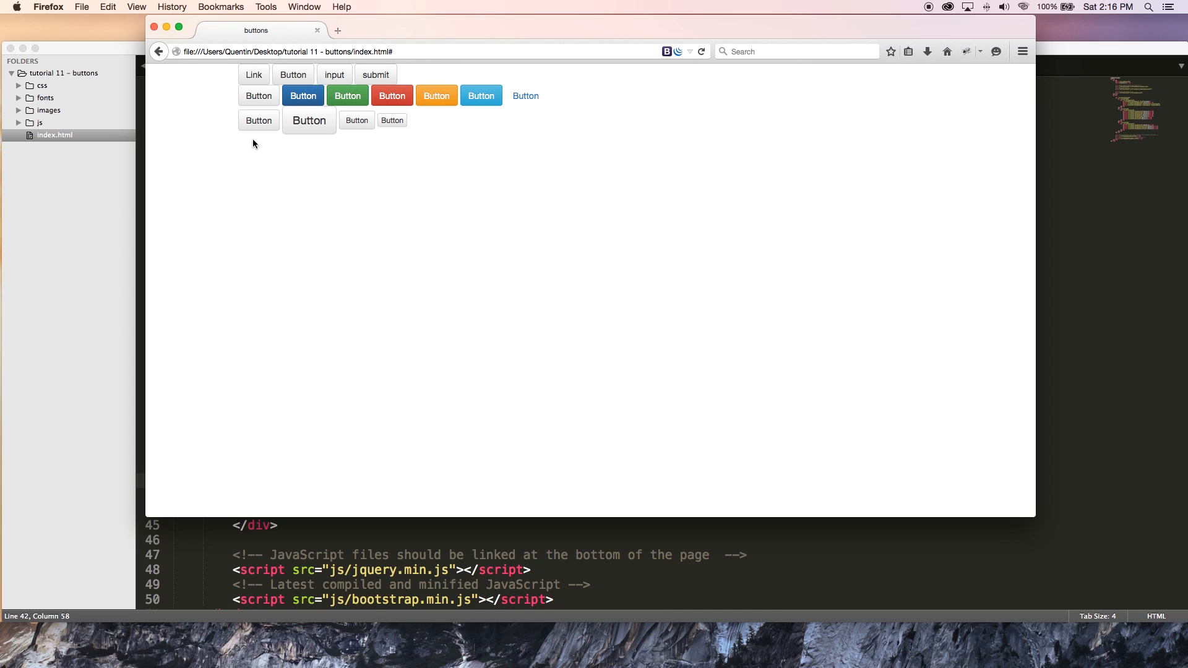
mouse_move(413, 196)
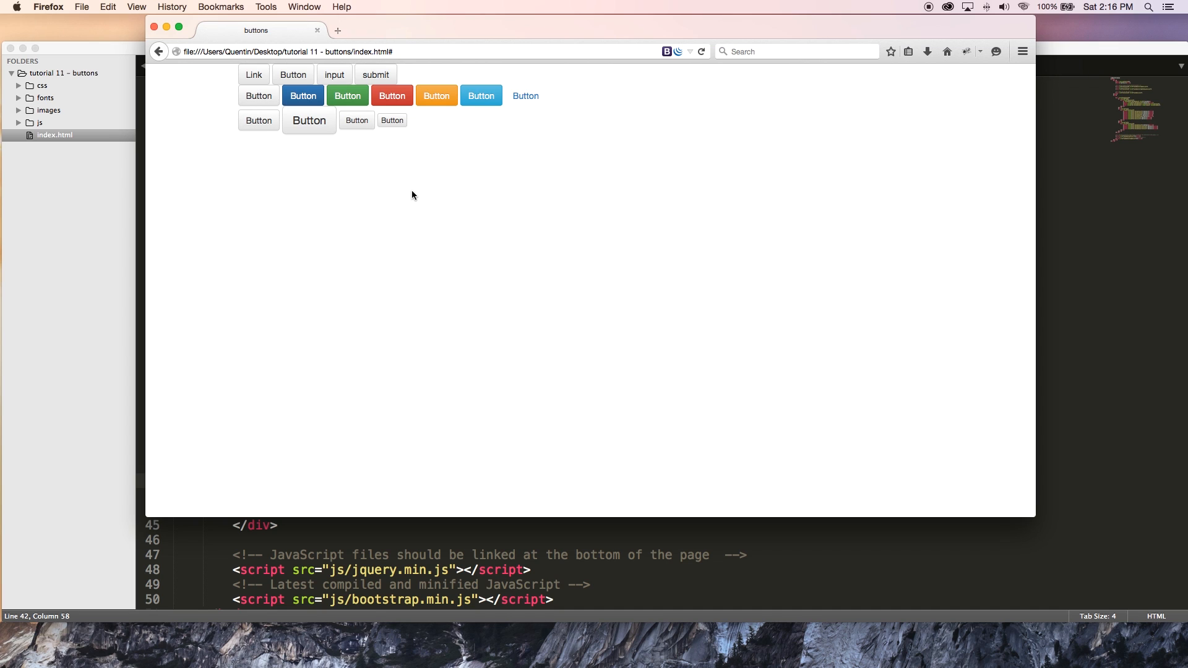
mouse_move(395, 132)
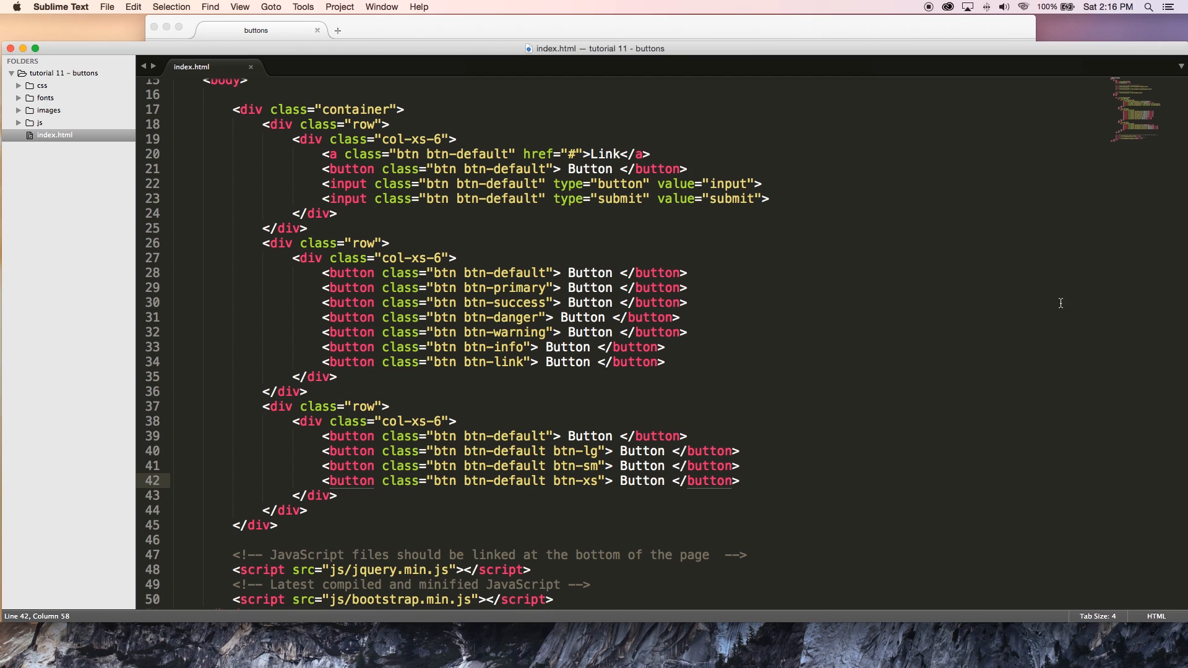
mouse_move(600, 123)
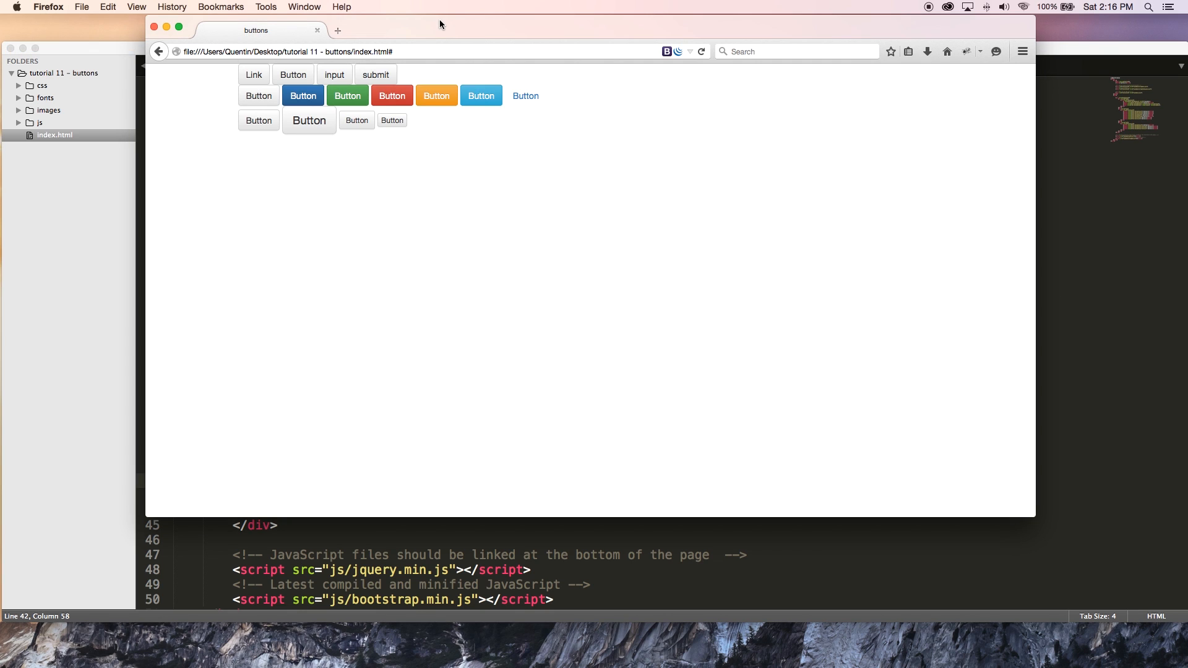
mouse_move(259, 126)
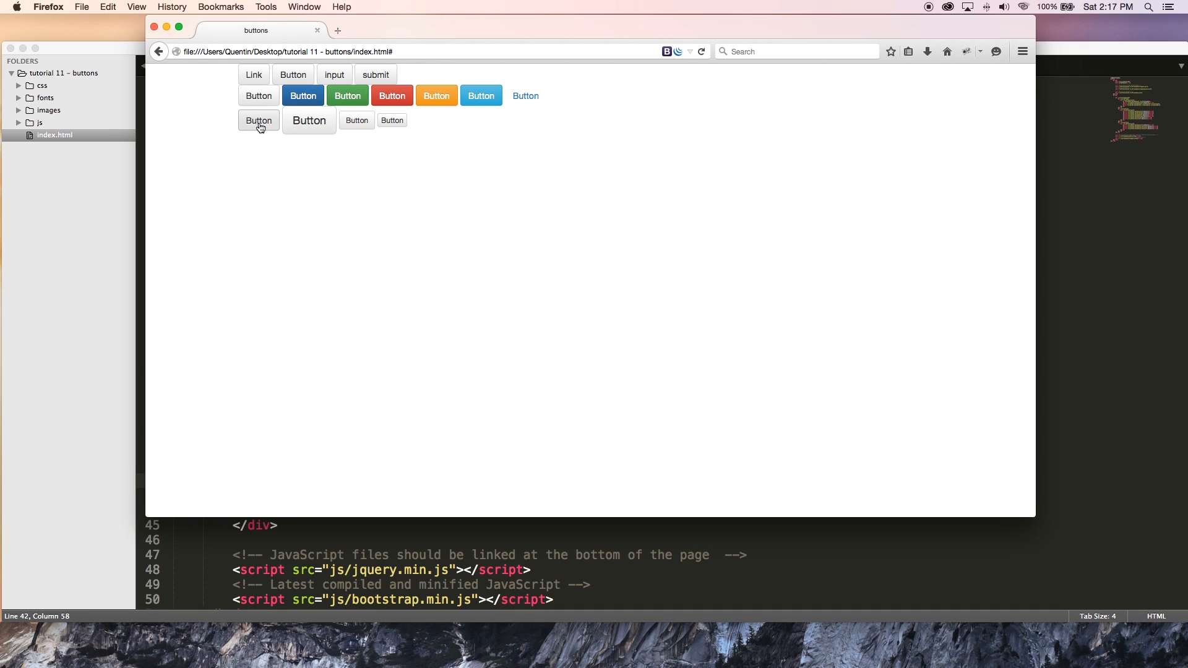
mouse_move(262, 144)
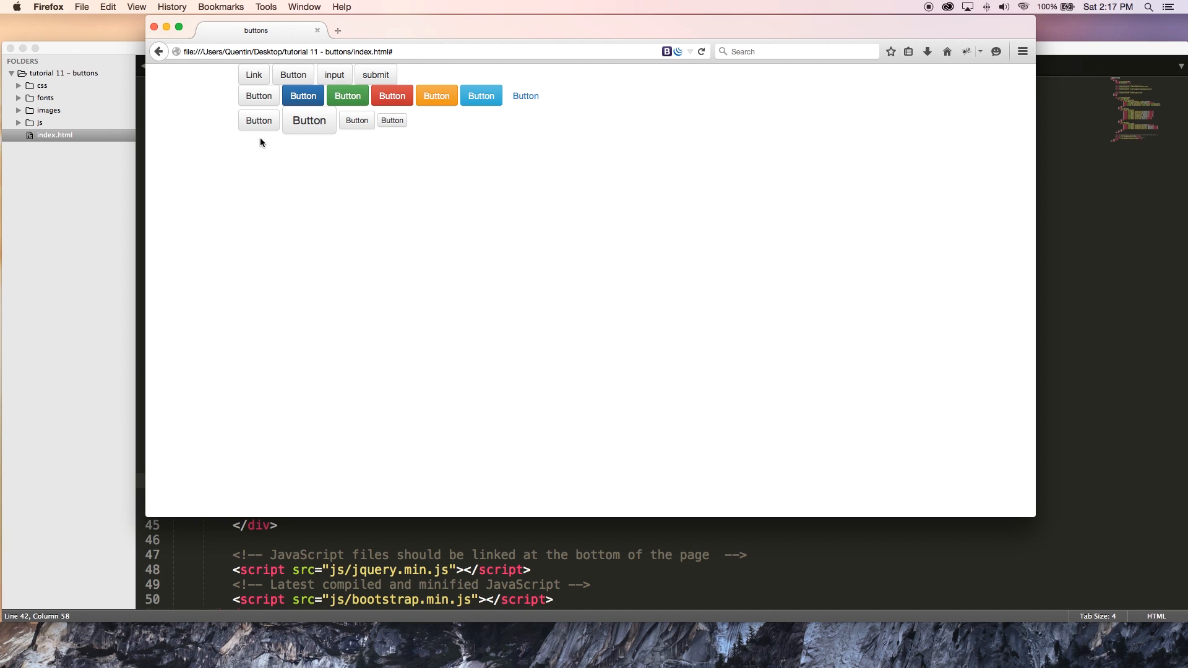